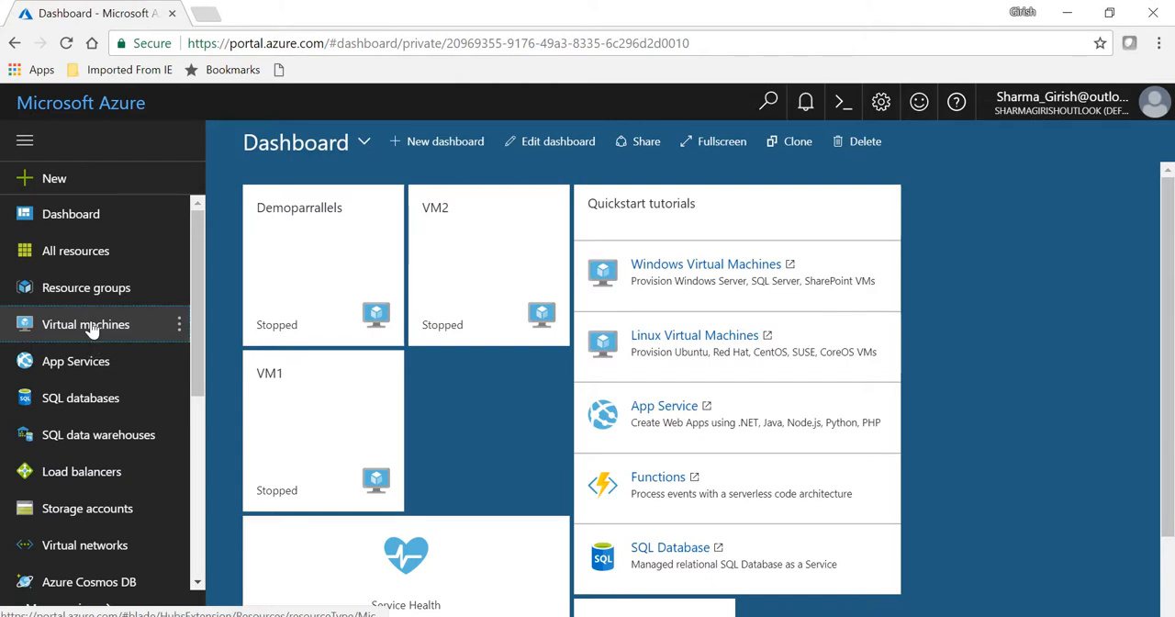
# From the Virtual machines page, begin adding a new VM to reach the Windows Server images
pyautogui.click(84, 323)
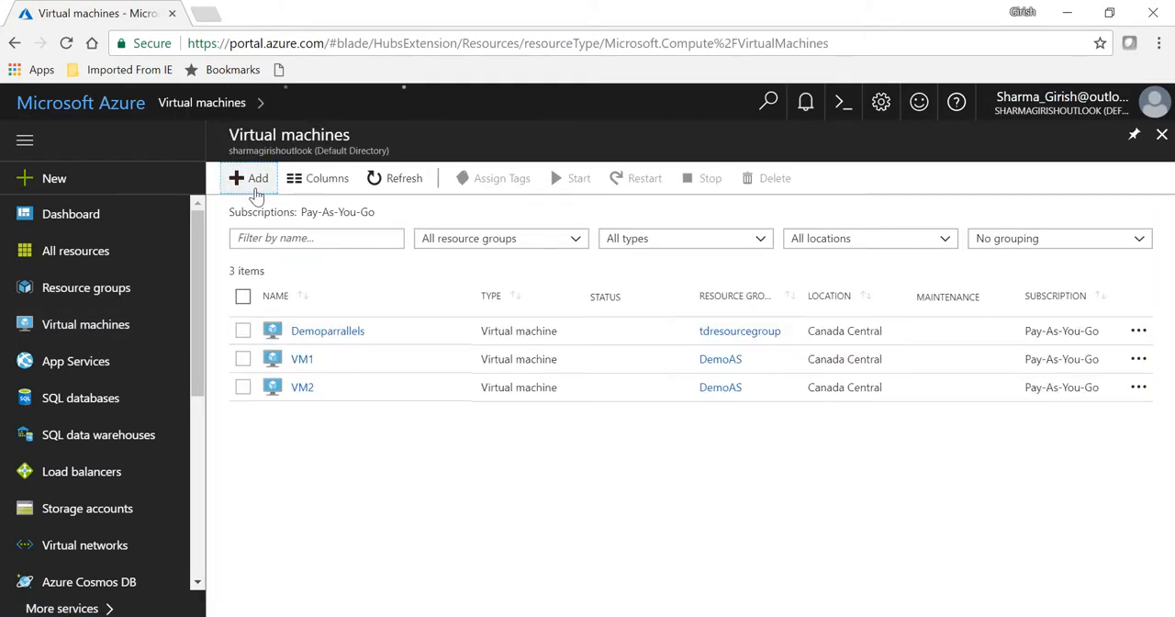
pyautogui.click(250, 178)
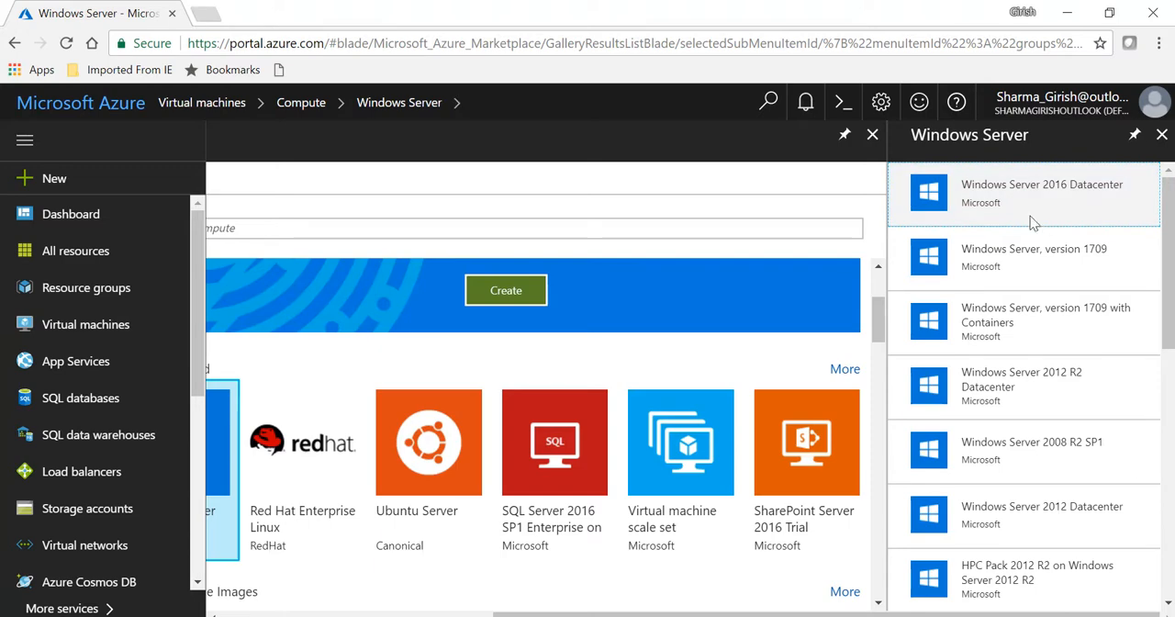
# Create a VM from the Windows Server 2016 Datacenter image using Resource Manager deployment
pyautogui.click(1025, 193)
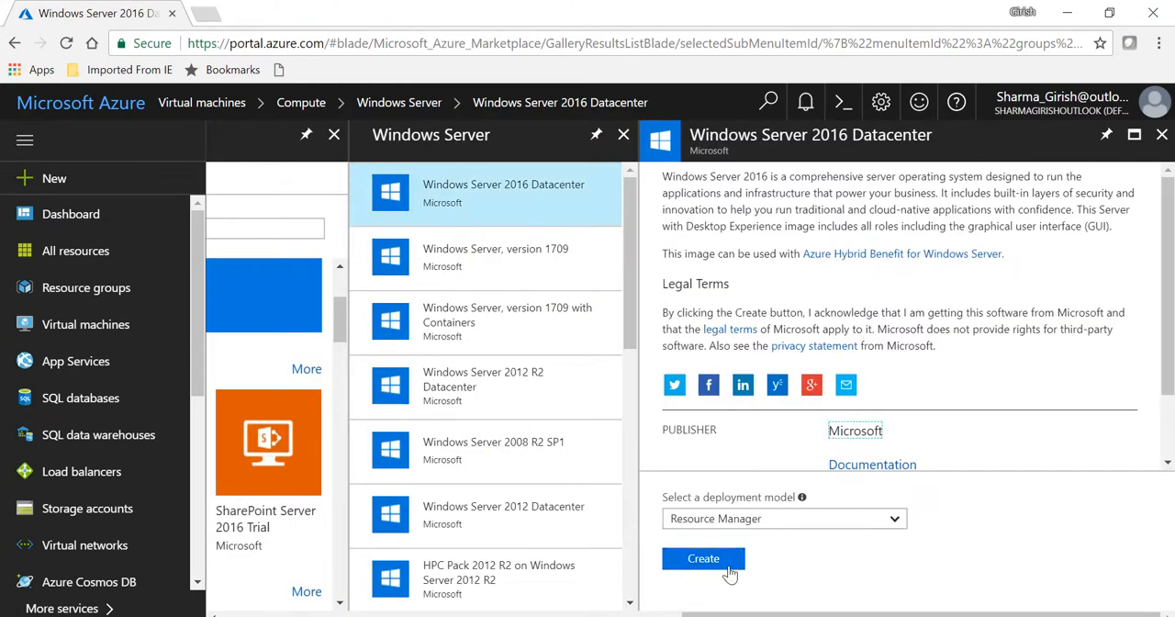
pyautogui.click(703, 558)
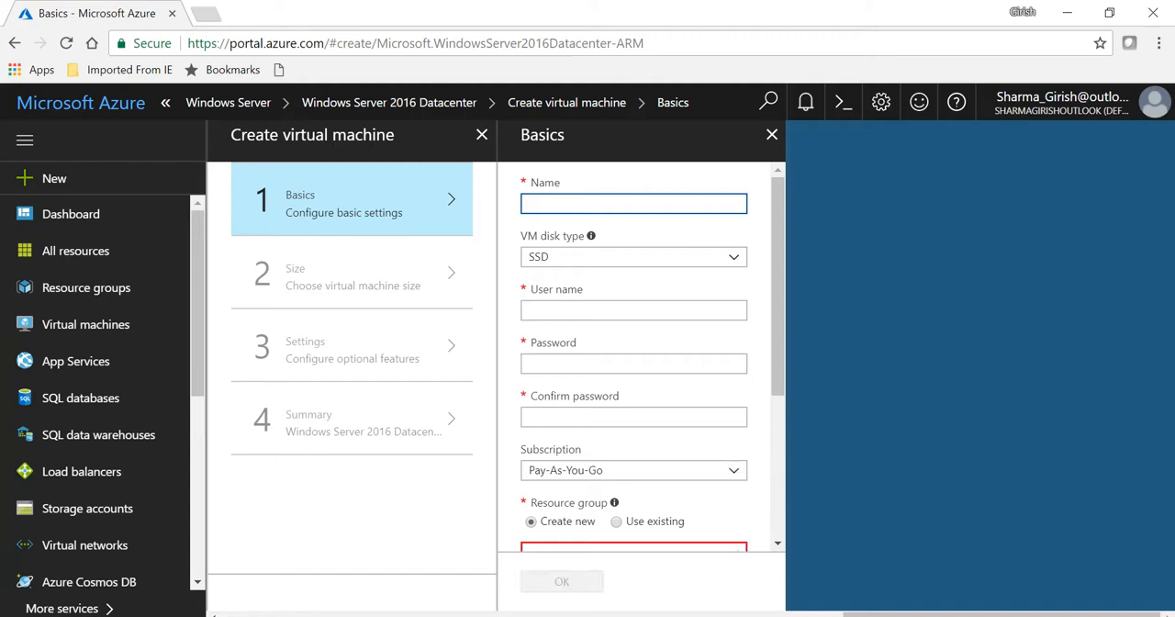
# Fill the Basics form with name girishdemo, user name, and existing resource group fs101, then confirm
pyautogui.write('girishd')
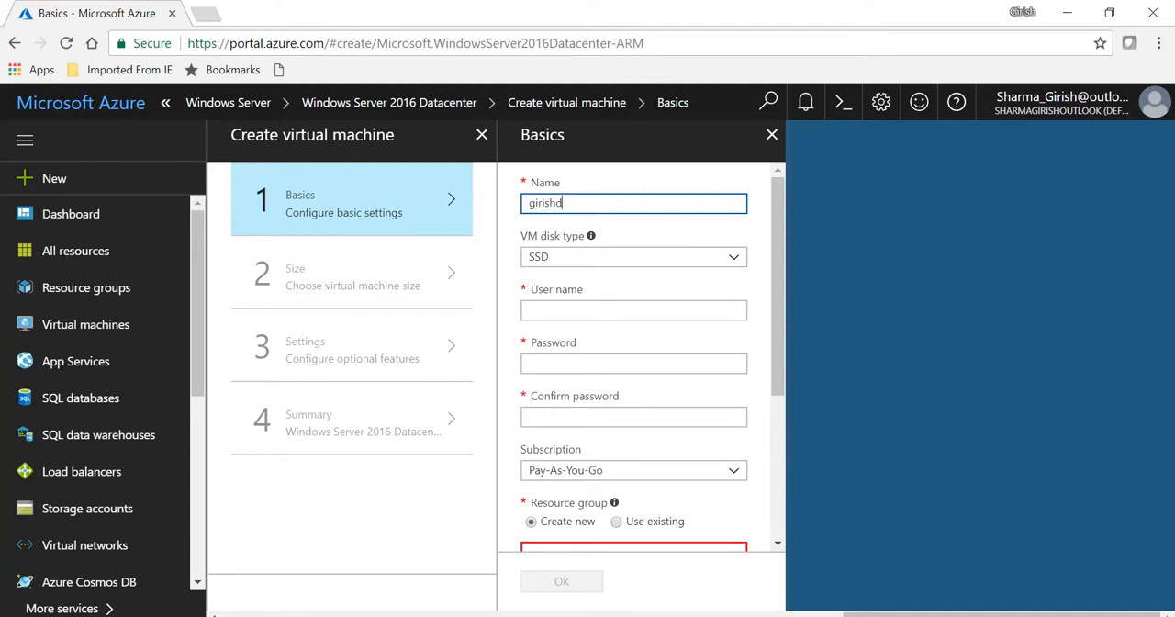
pyautogui.write('emo')
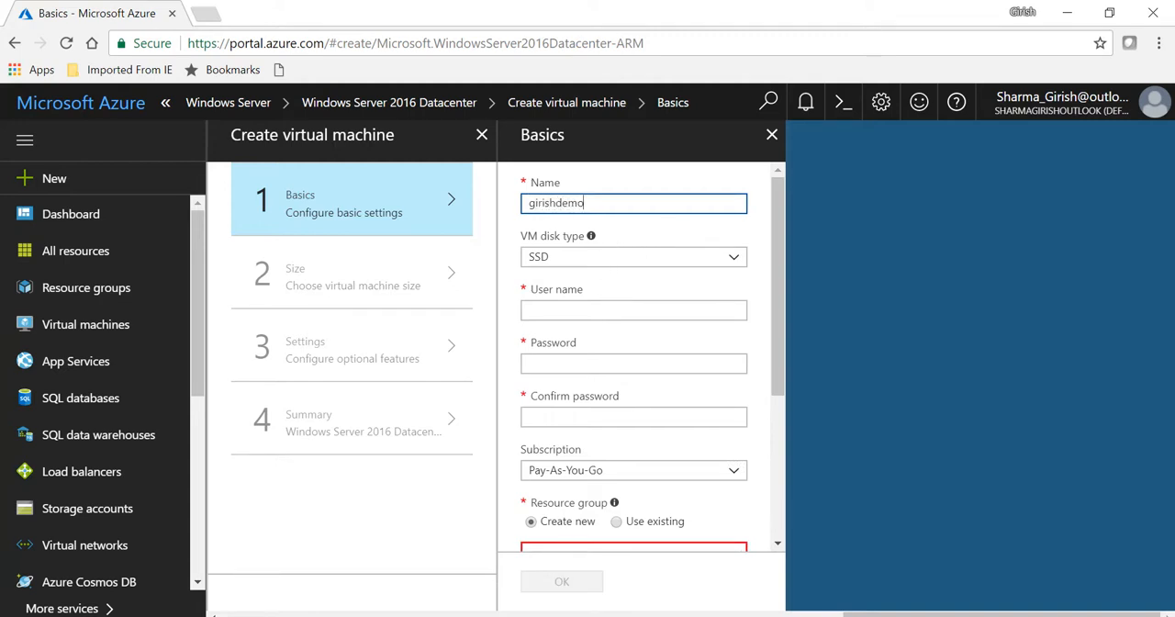
pyautogui.write('girish')
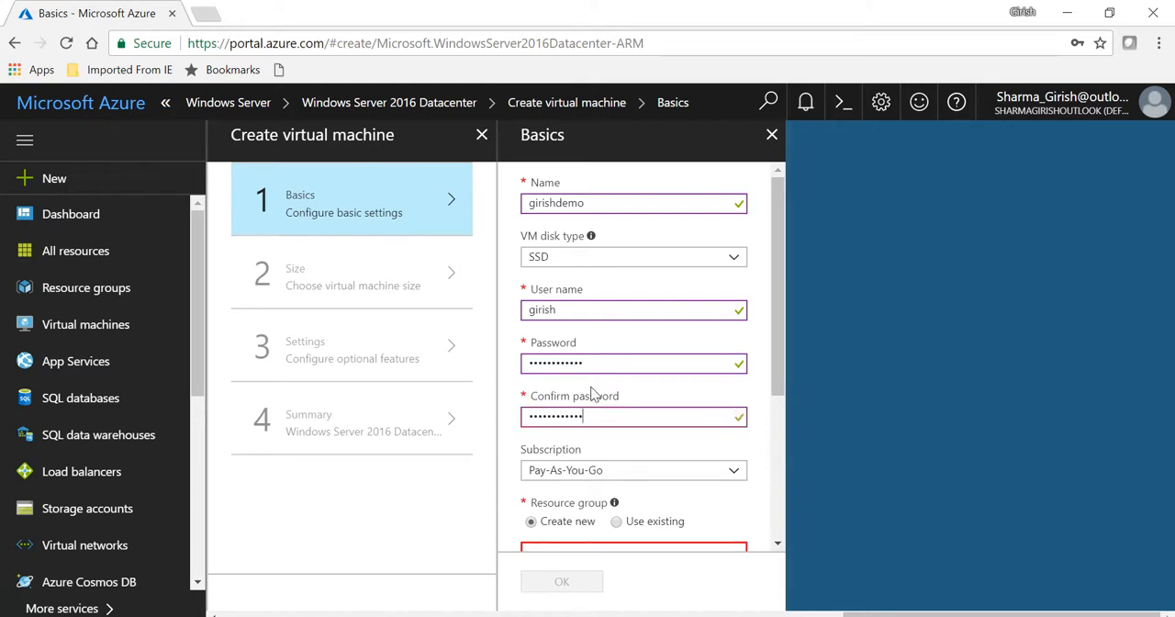
pyautogui.scroll(-3)
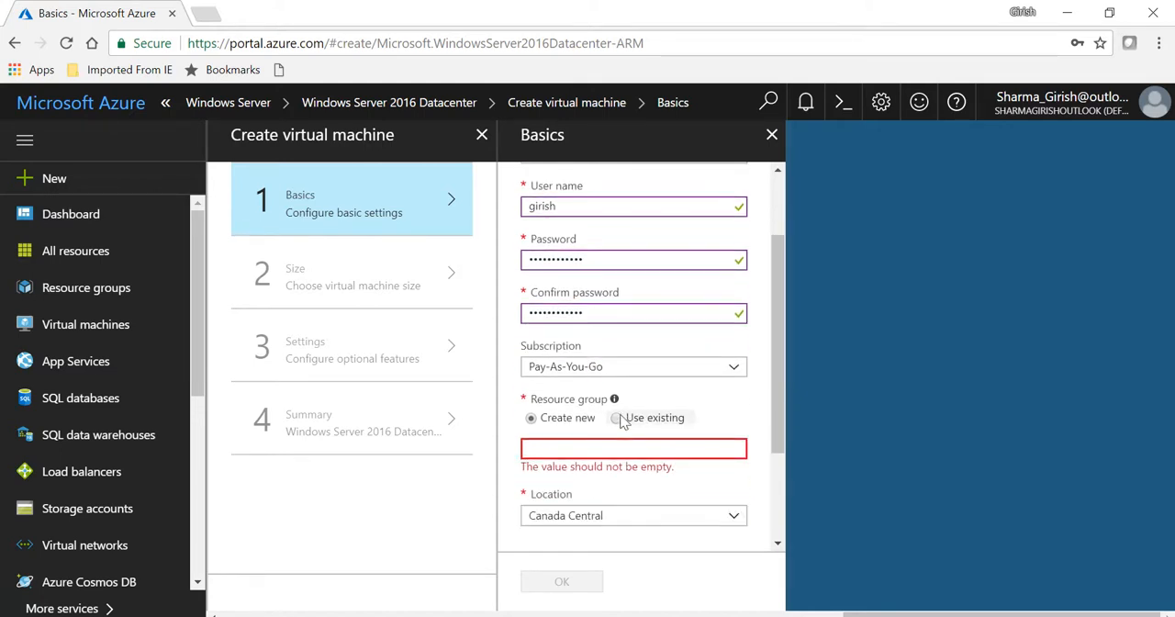
pyautogui.click(617, 419)
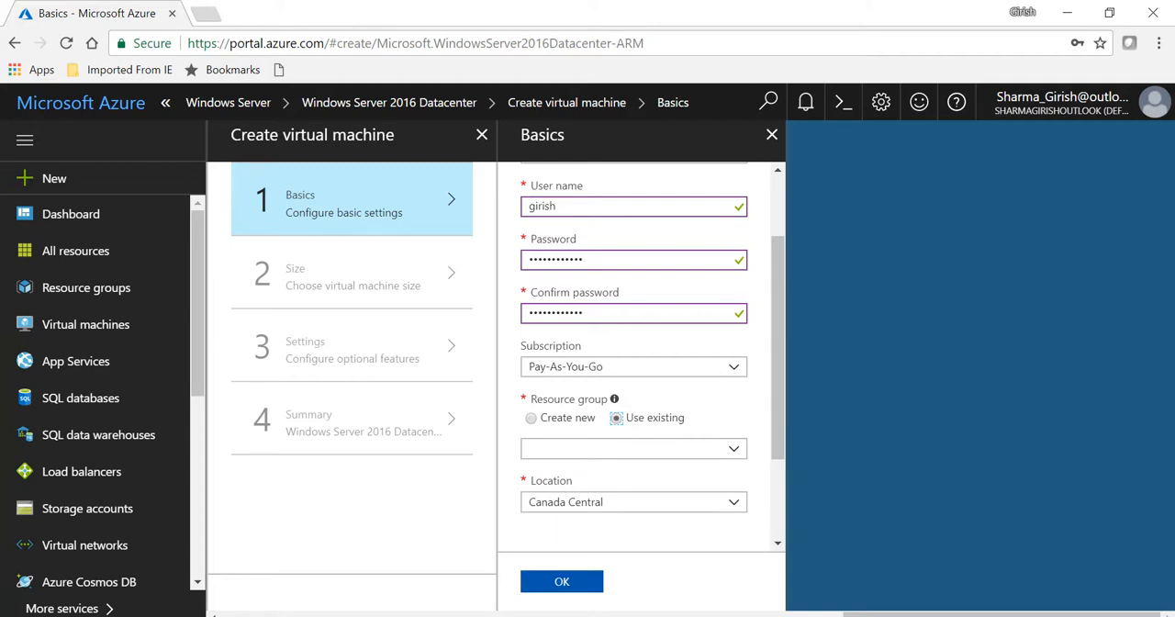
pyautogui.click(634, 448)
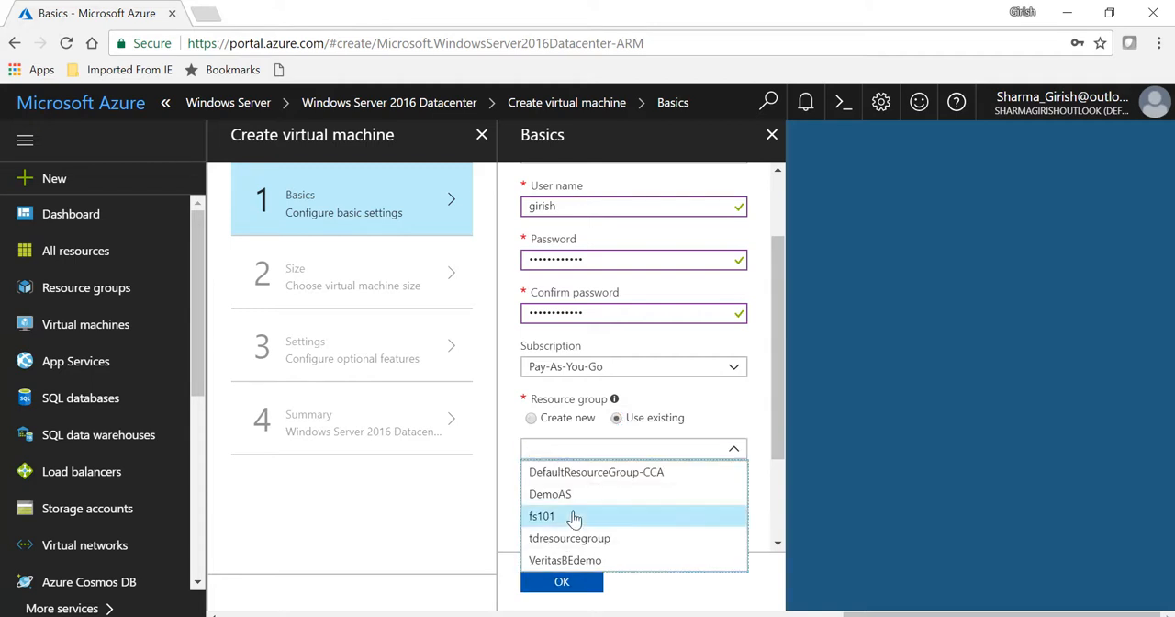
pyautogui.click(542, 514)
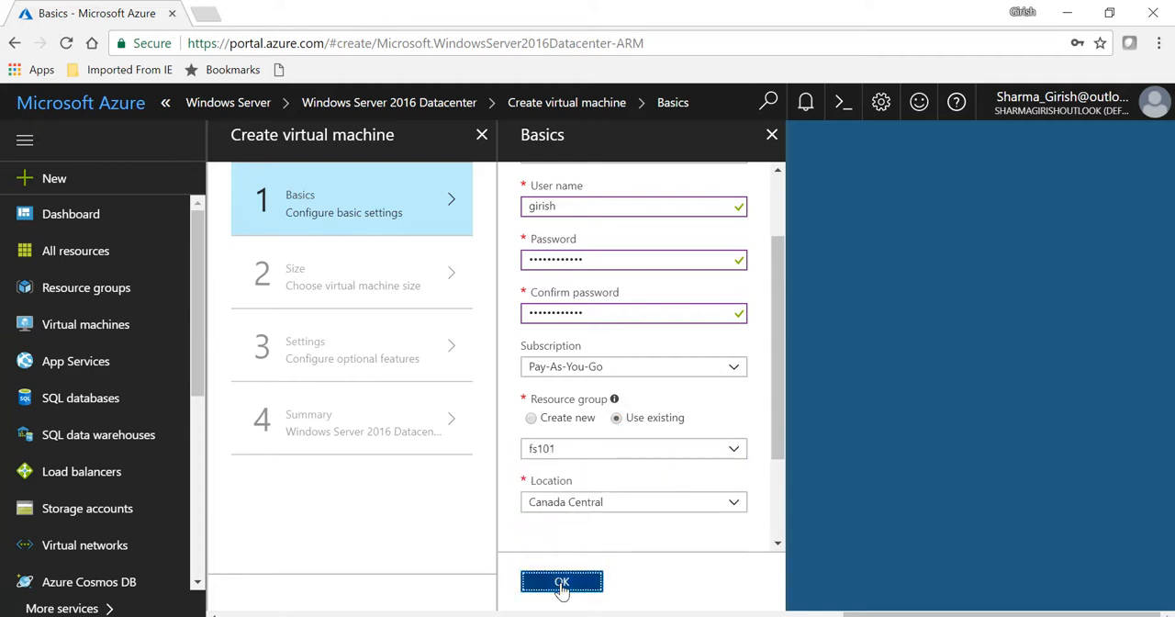
pyautogui.click(562, 584)
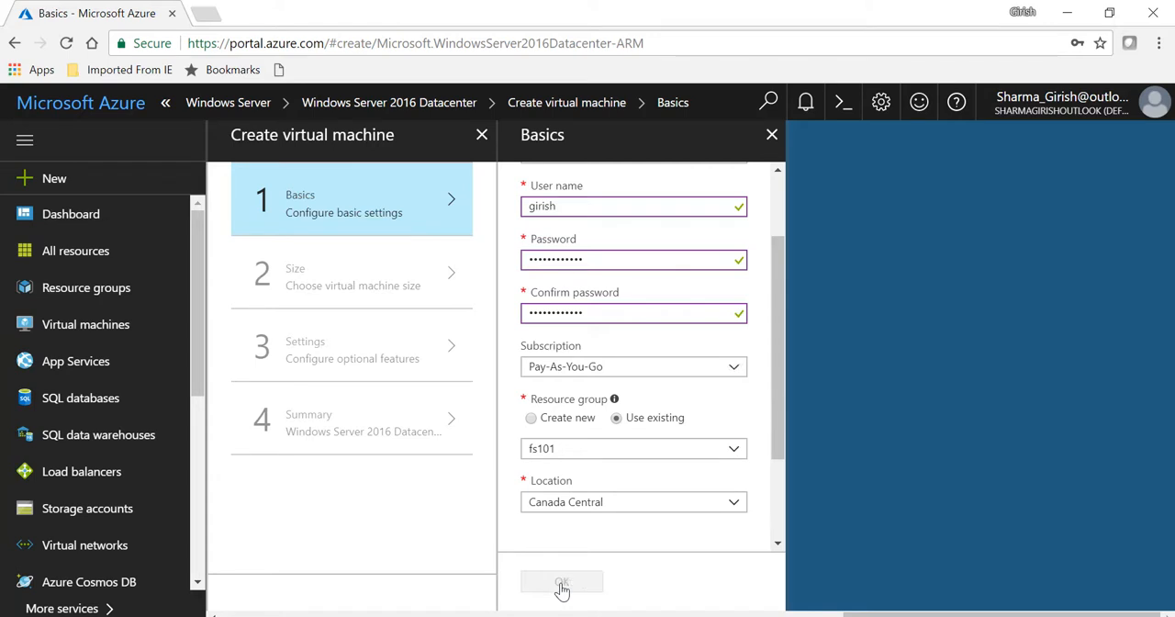
pyautogui.click(562, 584)
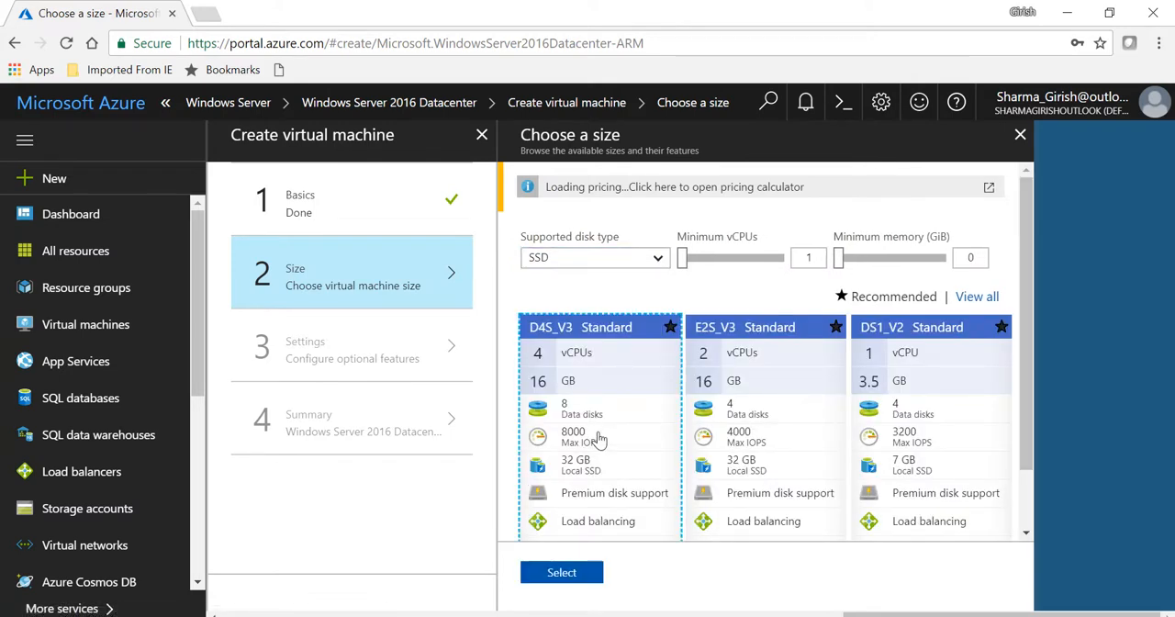
# Choose the D4S_V3 Standard size and confirm it to reach the optional Settings
pyautogui.click(562, 573)
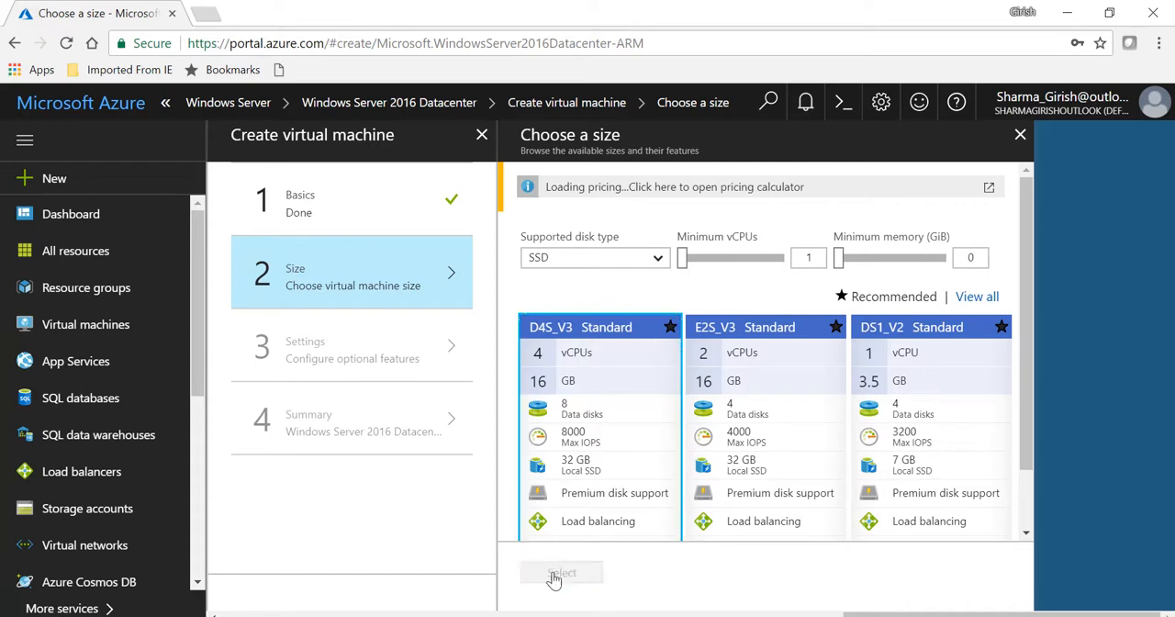
pyautogui.click(562, 573)
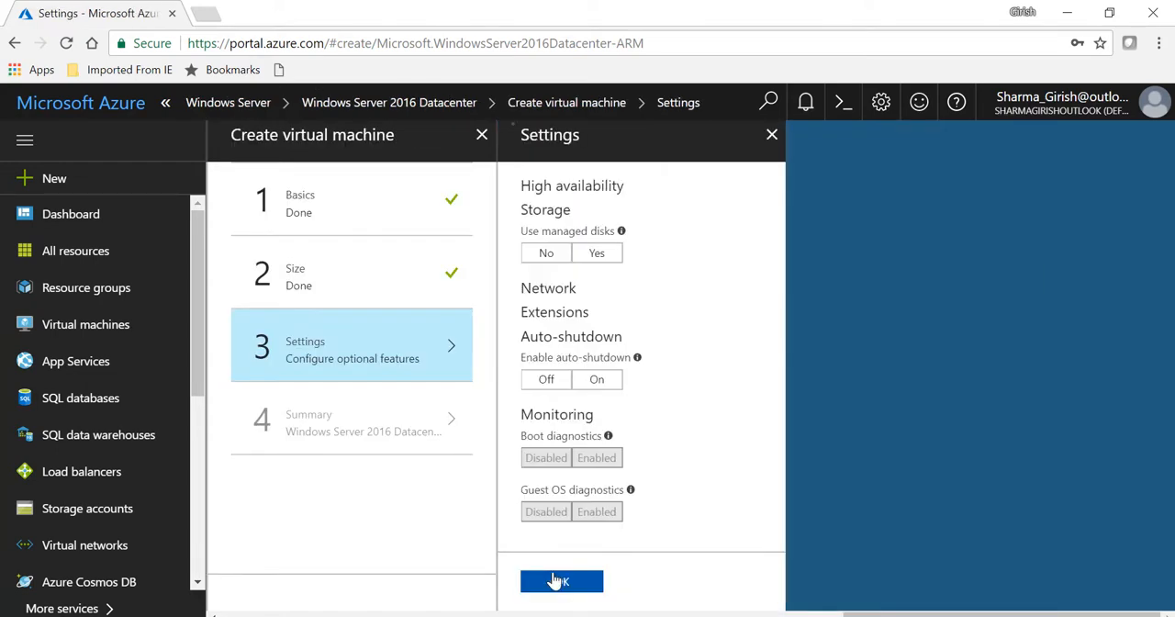
pyautogui.click(561, 581)
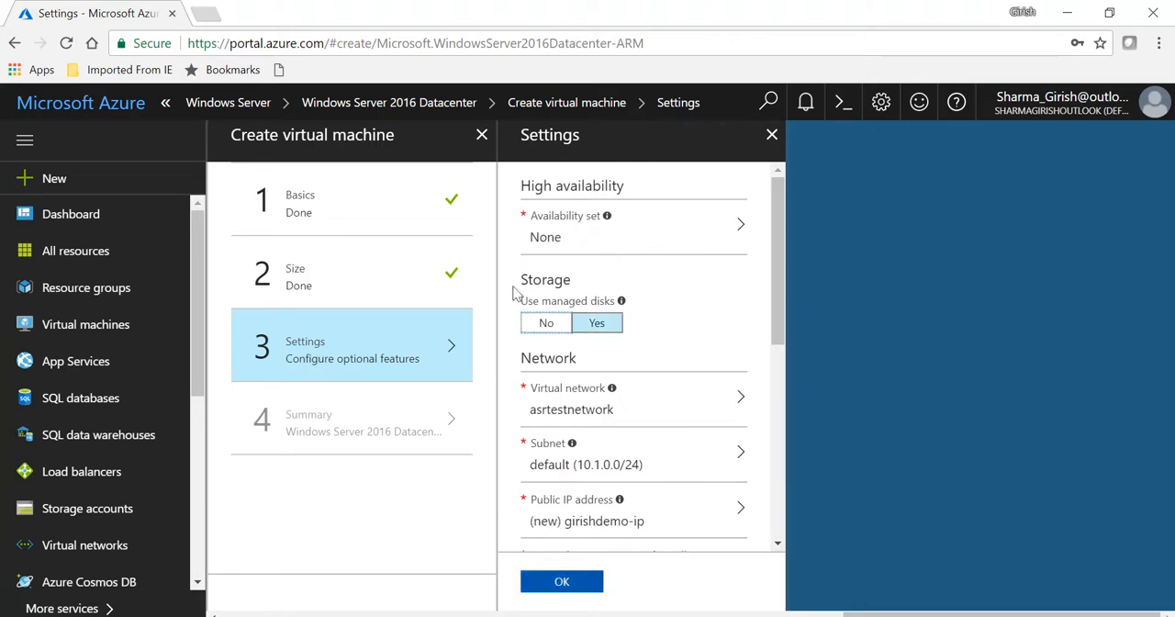
pyautogui.moveTo(548, 323)
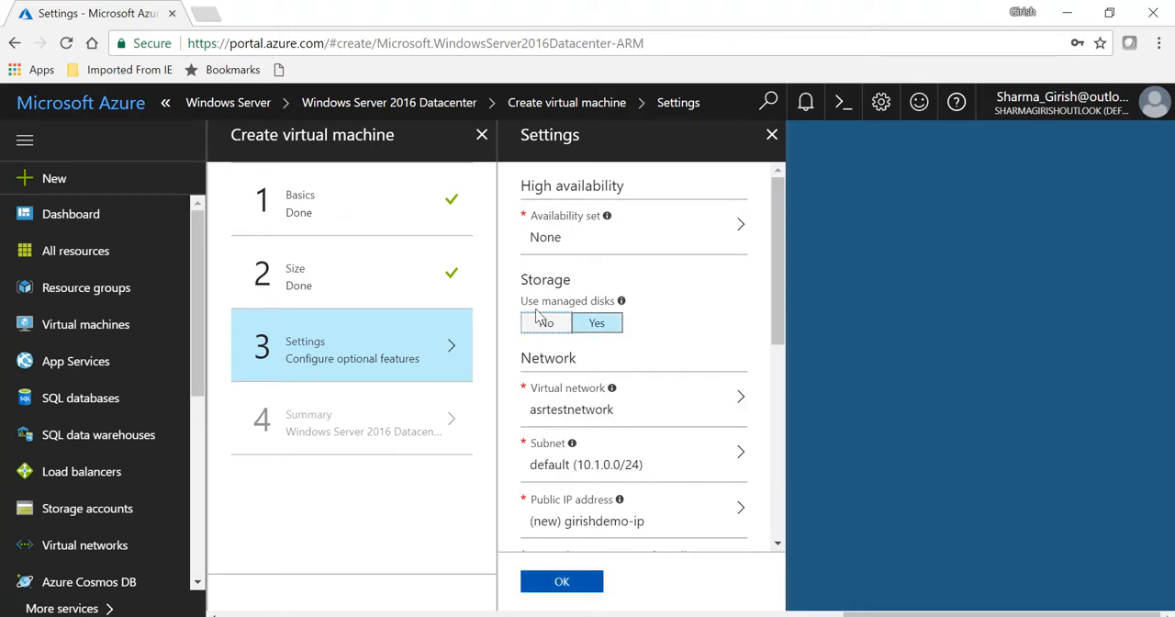
pyautogui.moveTo(621, 301)
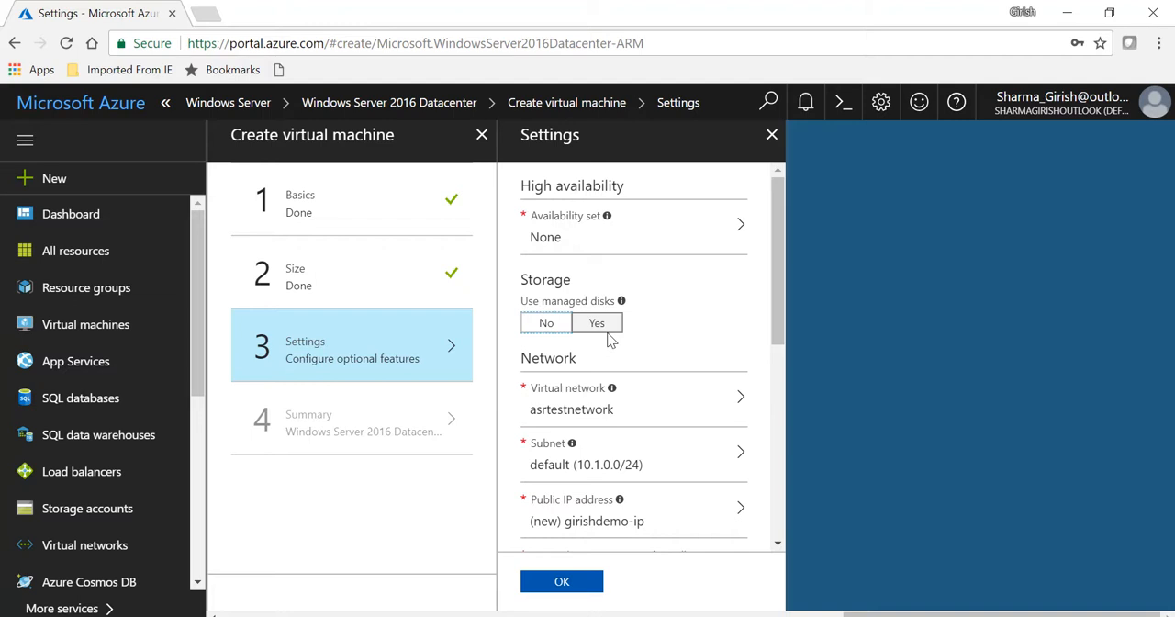
pyautogui.click(547, 323)
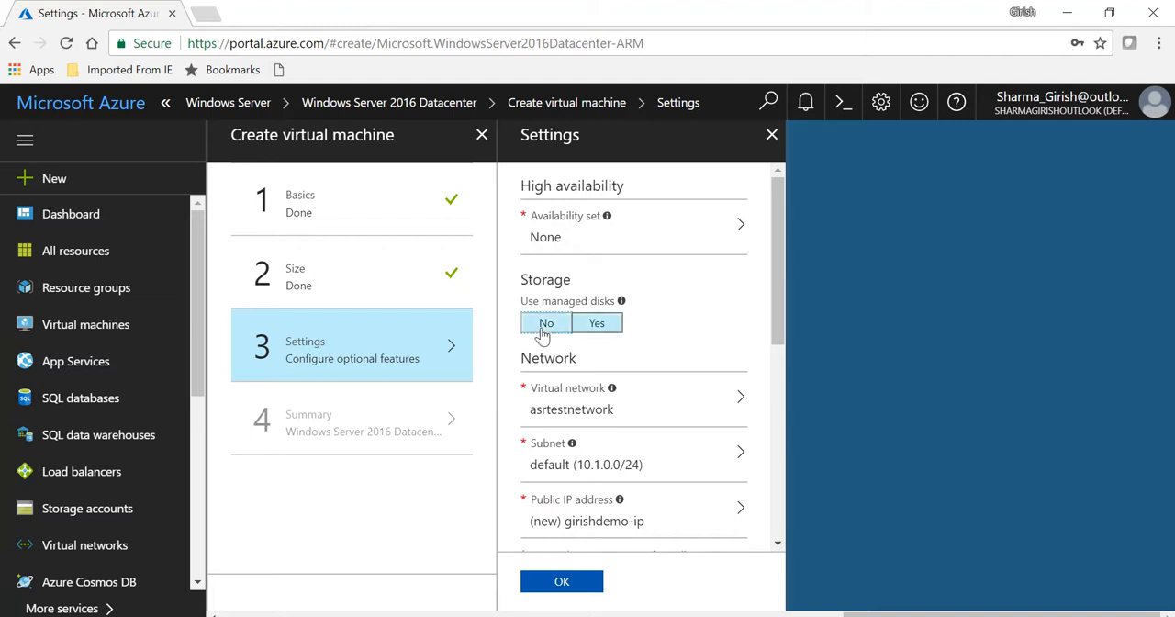
pyautogui.click(545, 324)
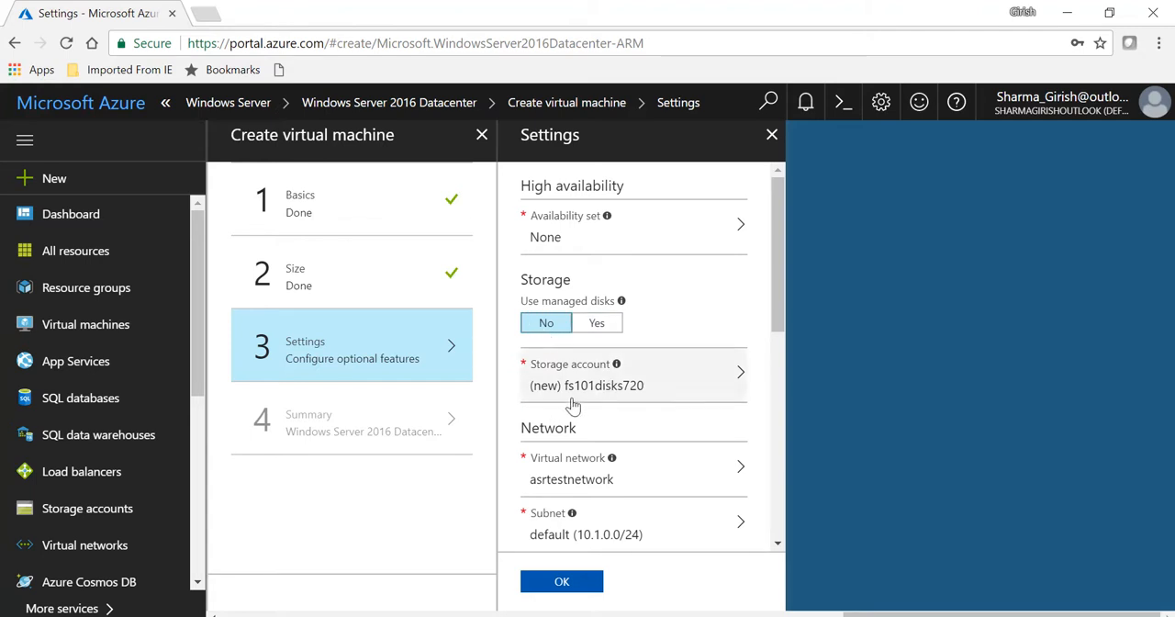
pyautogui.moveTo(610, 393)
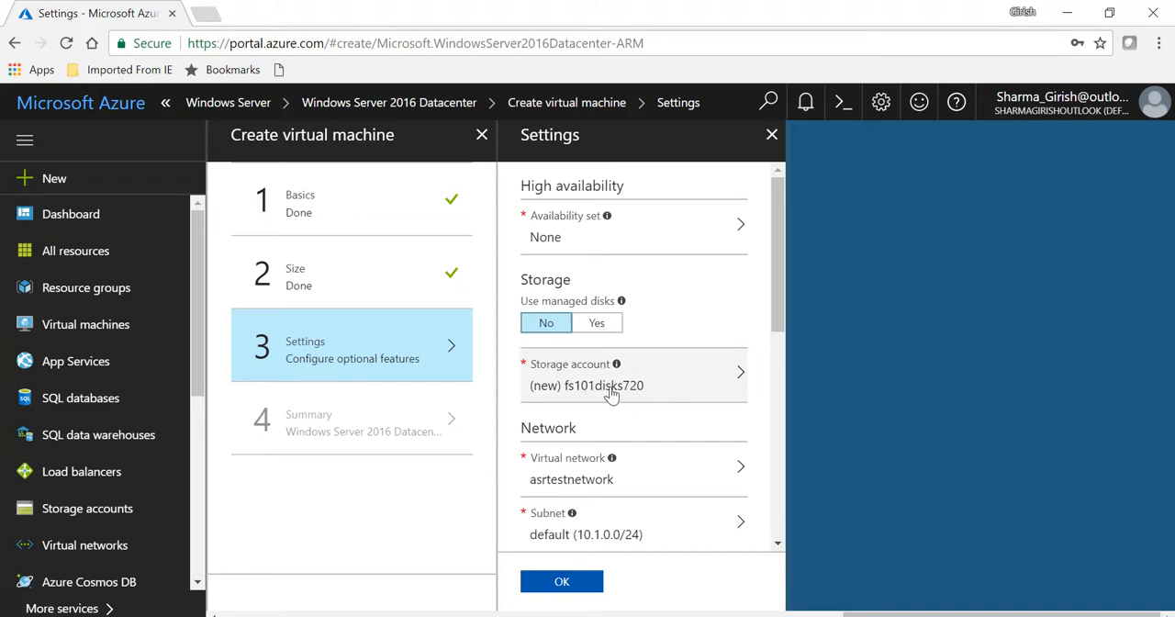
pyautogui.moveTo(639, 395)
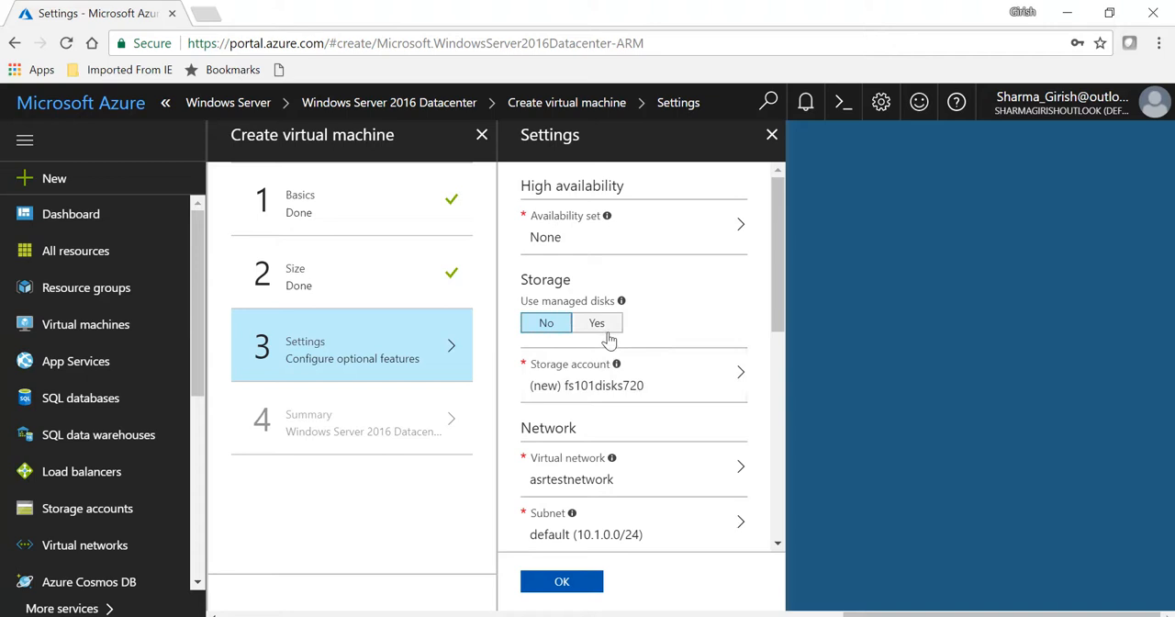
pyautogui.click(597, 323)
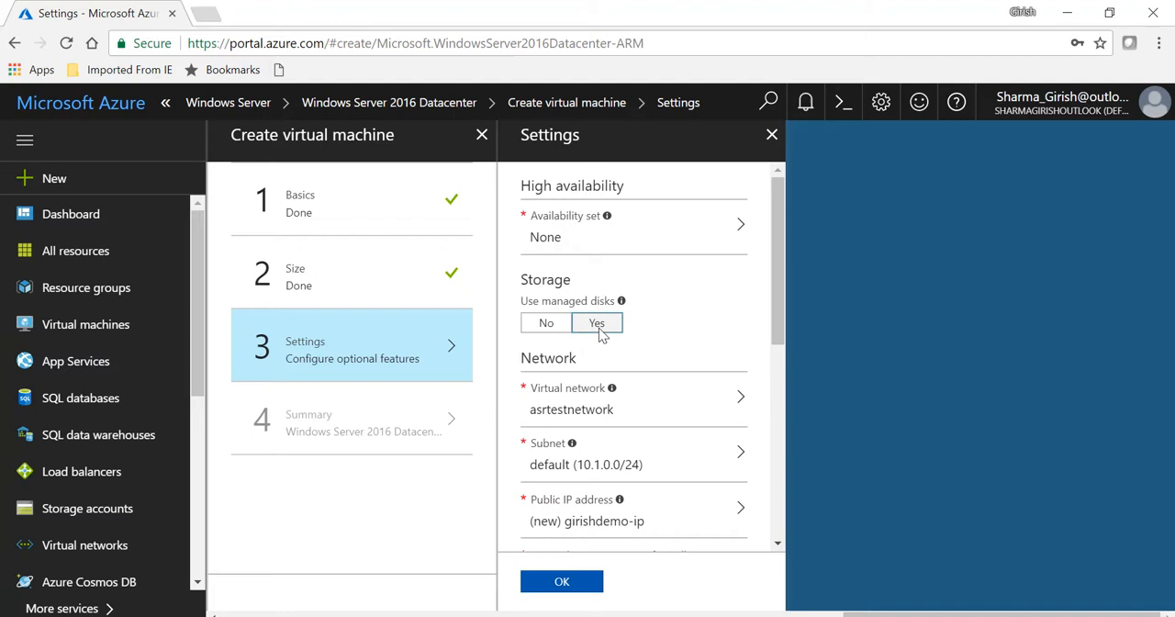
# Close the Settings and Create virtual machine blades, discarding the unsaved edits on each prompt
pyautogui.click(597, 323)
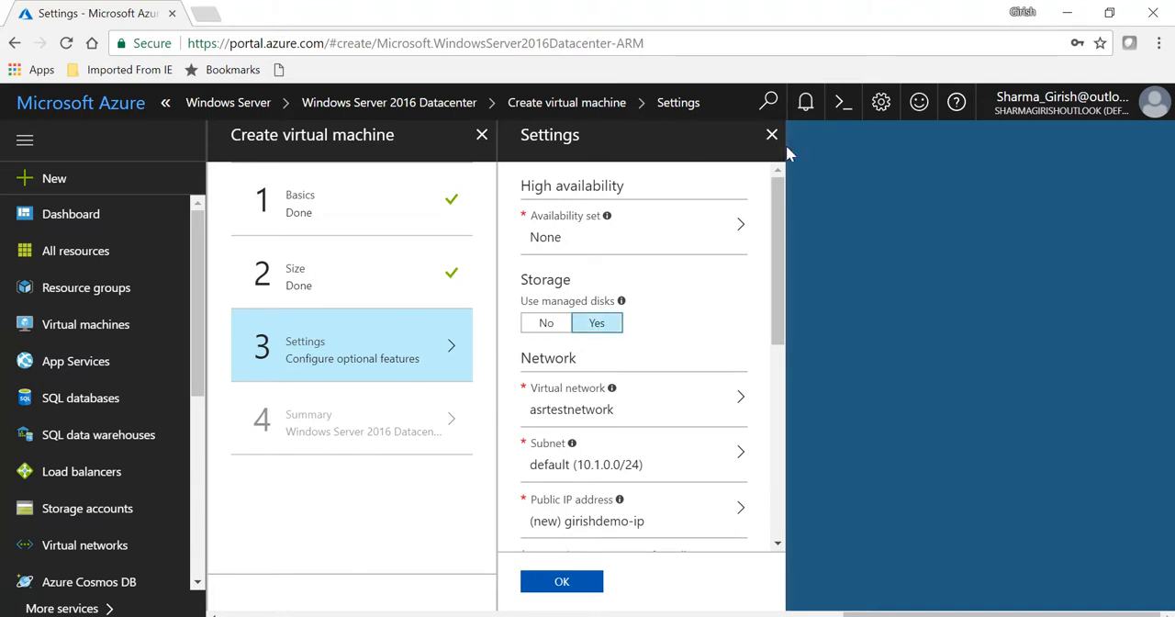
pyautogui.click(771, 134)
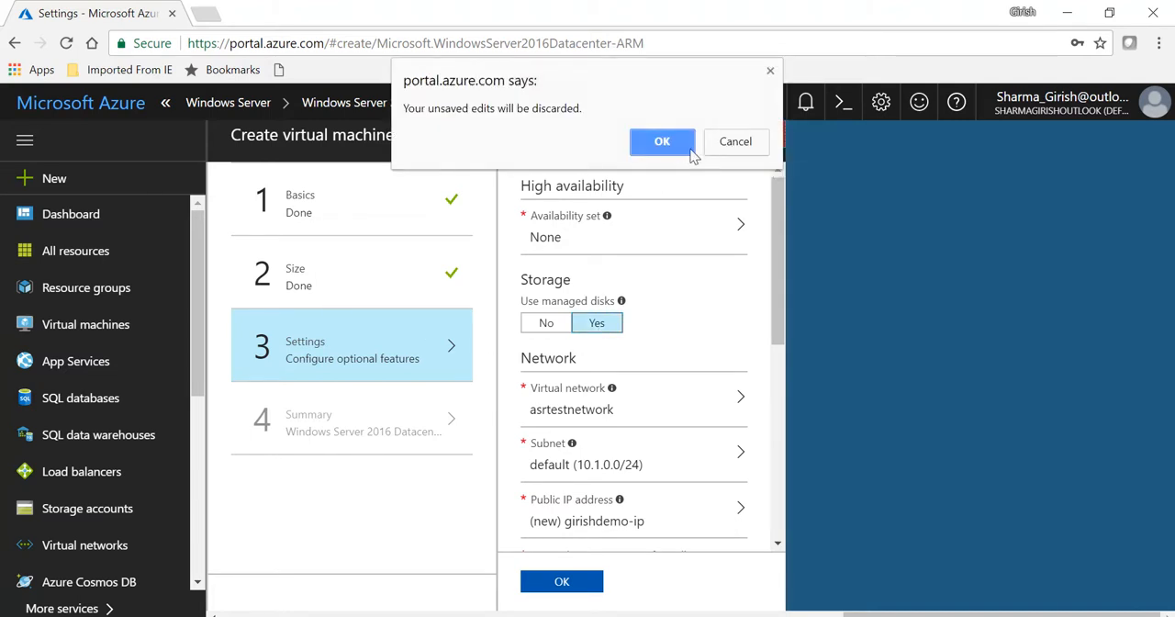
pyautogui.click(661, 139)
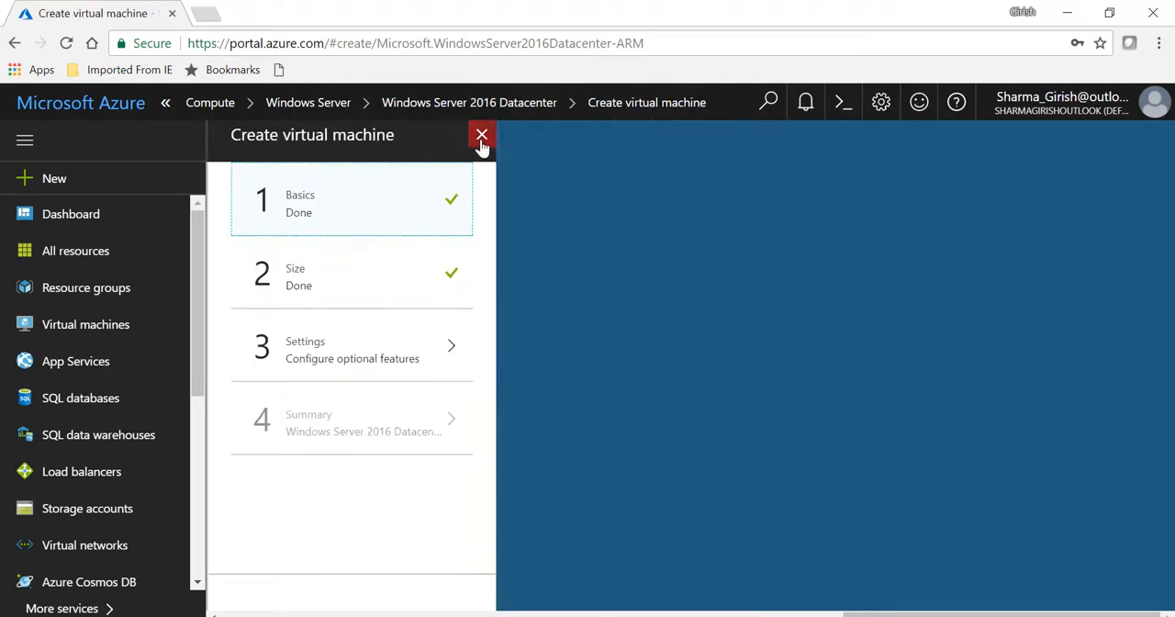
pyautogui.click(482, 136)
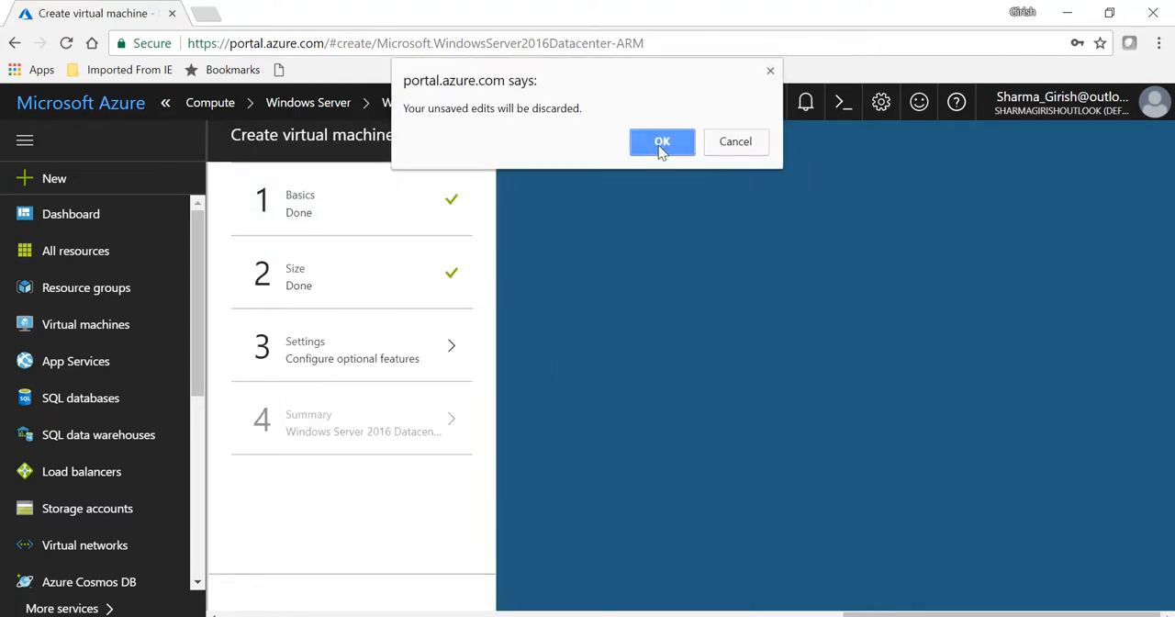
pyautogui.click(661, 142)
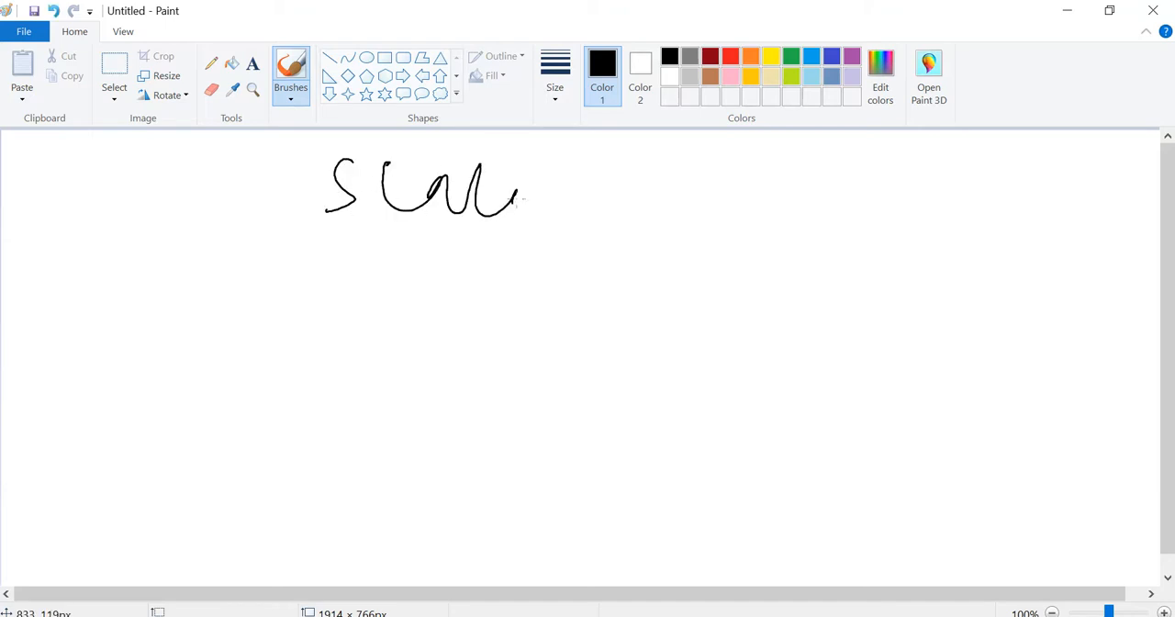
# Handwrite Scalability with arrows to 20,000 and 10,000 VMs, label unmanaged/managed, and box them
pyautogui.moveTo(514, 196); pyautogui.dragTo(689, 192)
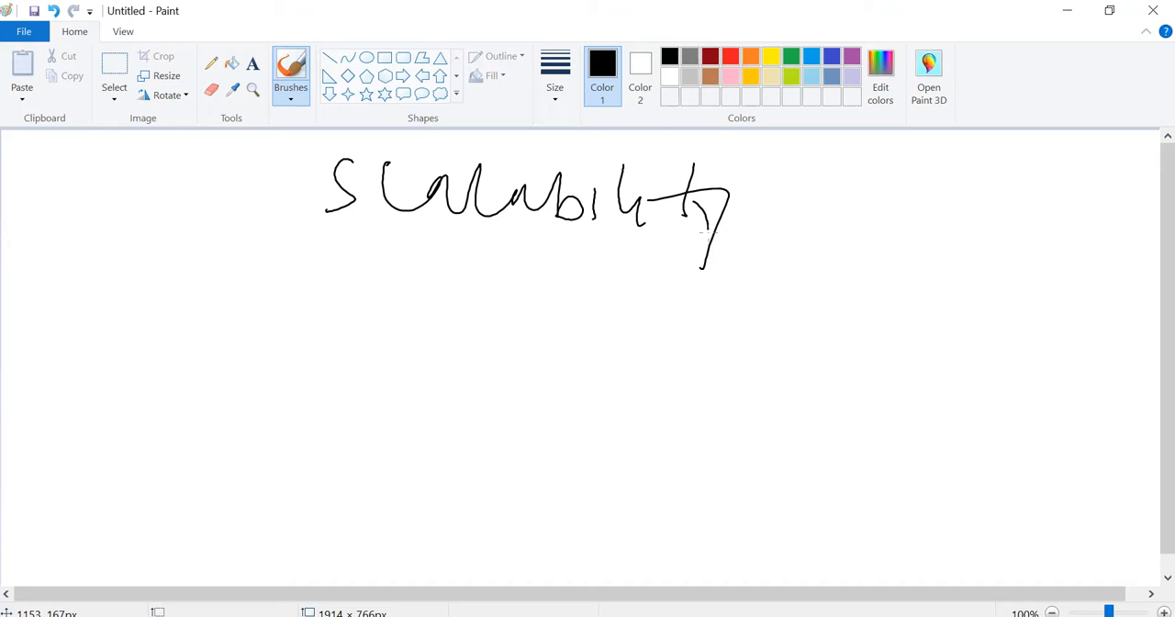
pyautogui.moveTo(720, 246); pyautogui.dragTo(799, 237)
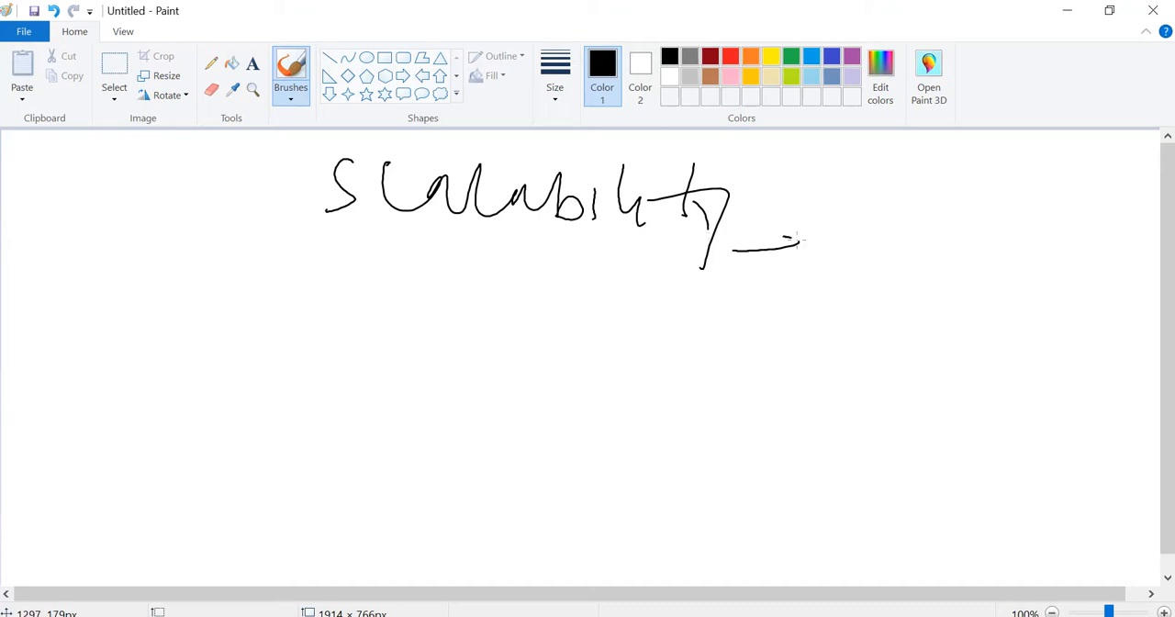
pyautogui.moveTo(799, 230); pyautogui.dragTo(799, 257)
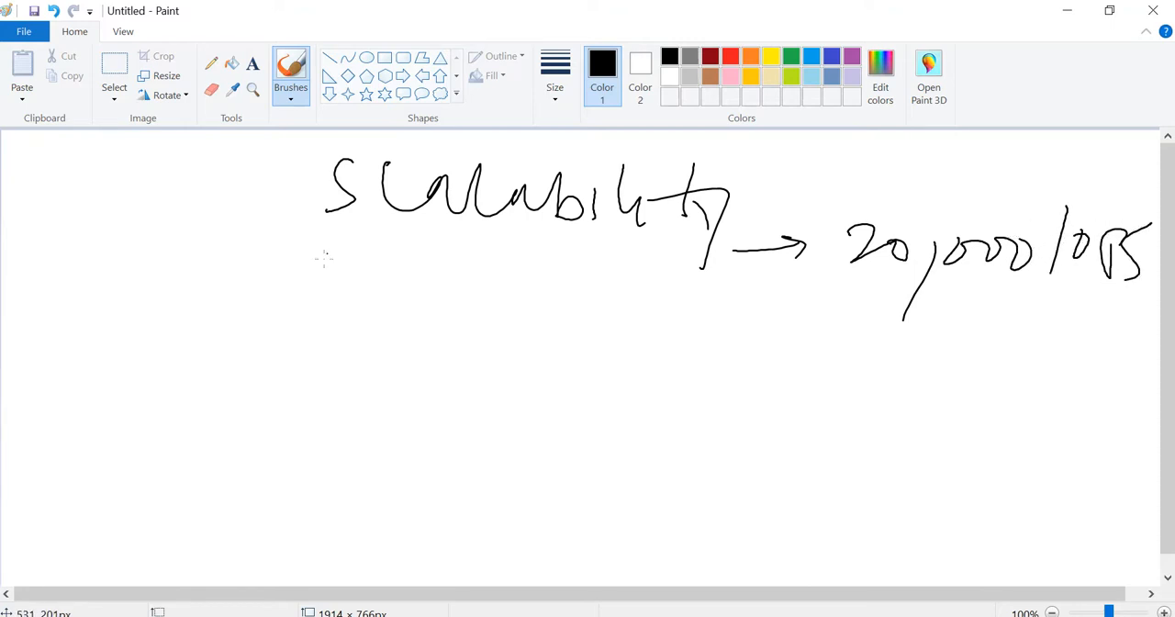
pyautogui.moveTo(337, 268); pyautogui.dragTo(731, 264)
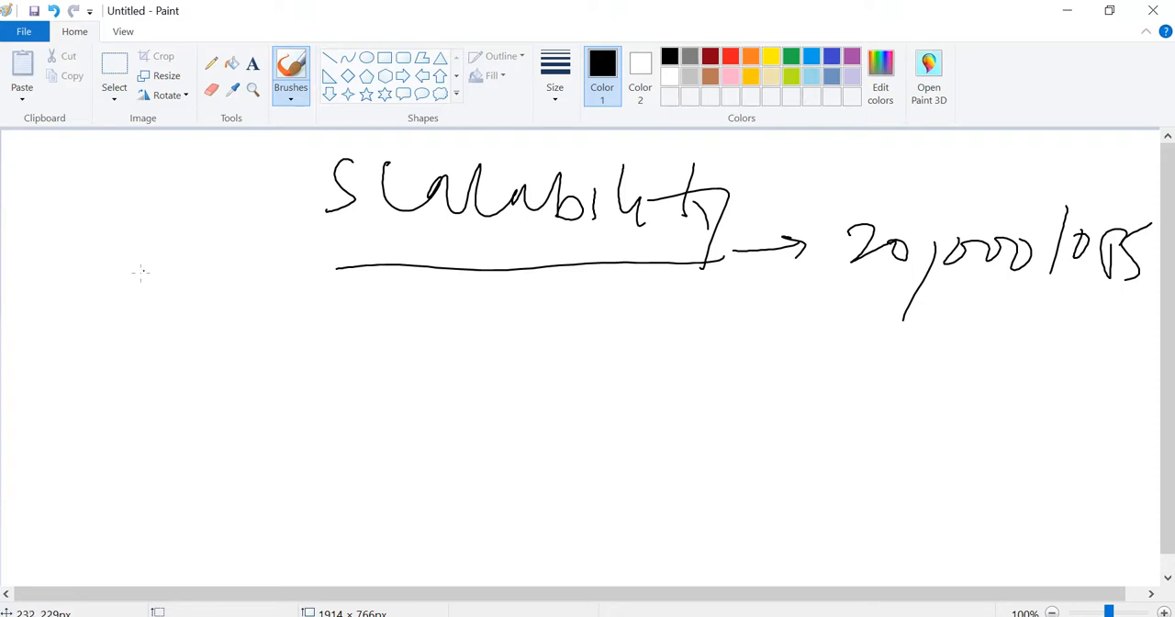
pyautogui.moveTo(92, 266); pyautogui.dragTo(229, 294)
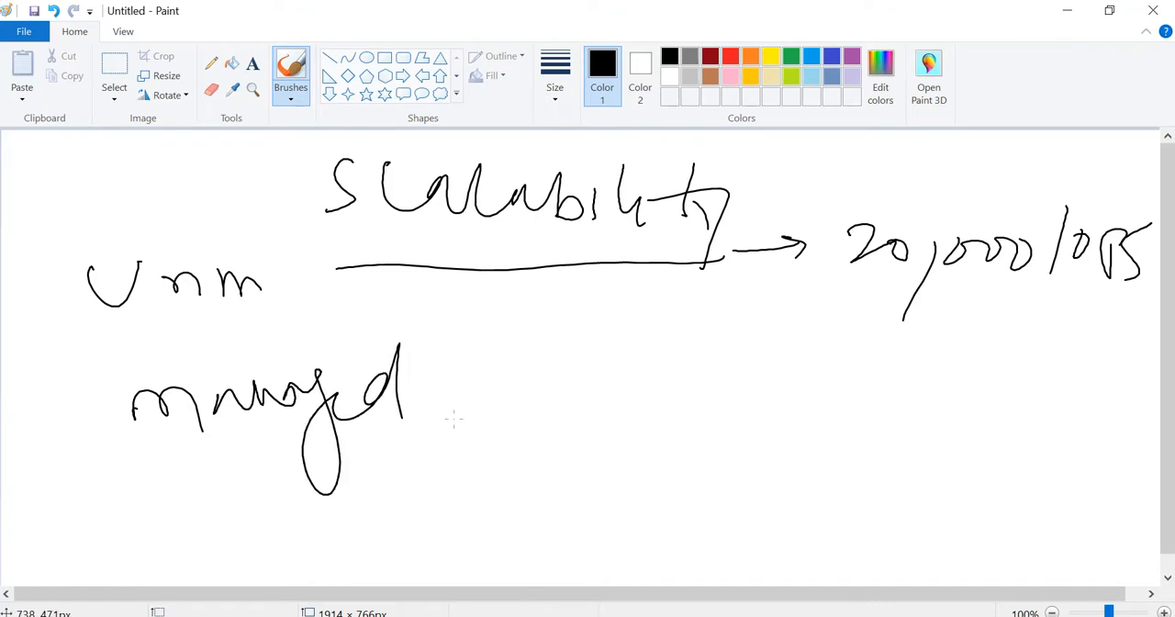
pyautogui.moveTo(469, 407); pyautogui.dragTo(566, 385)
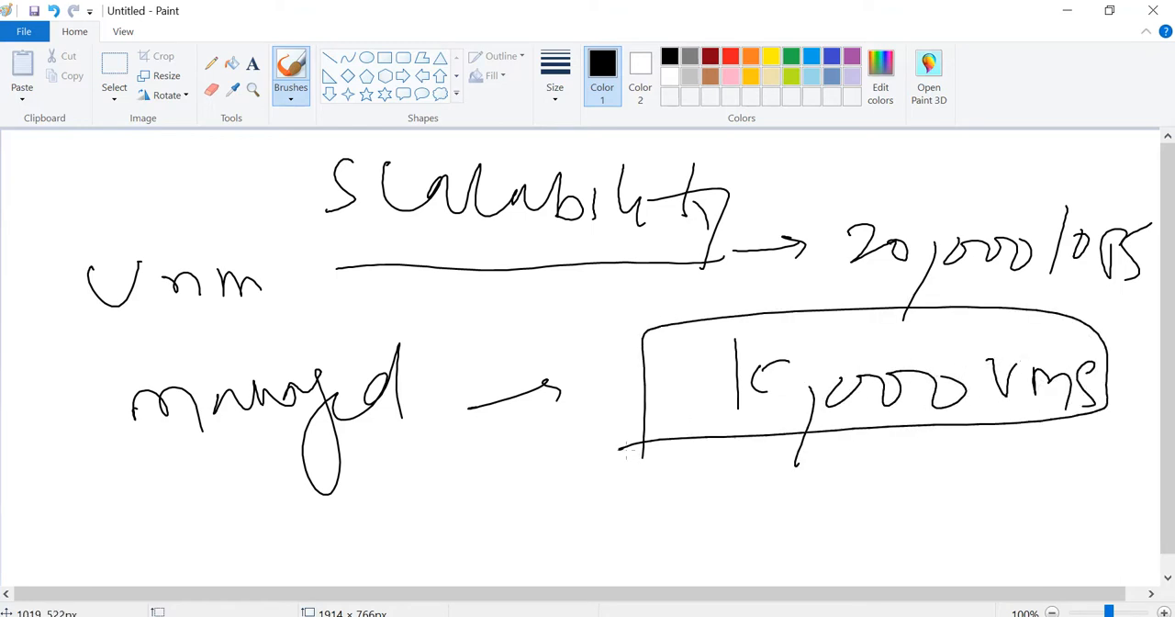
pyautogui.moveTo(257, 216)
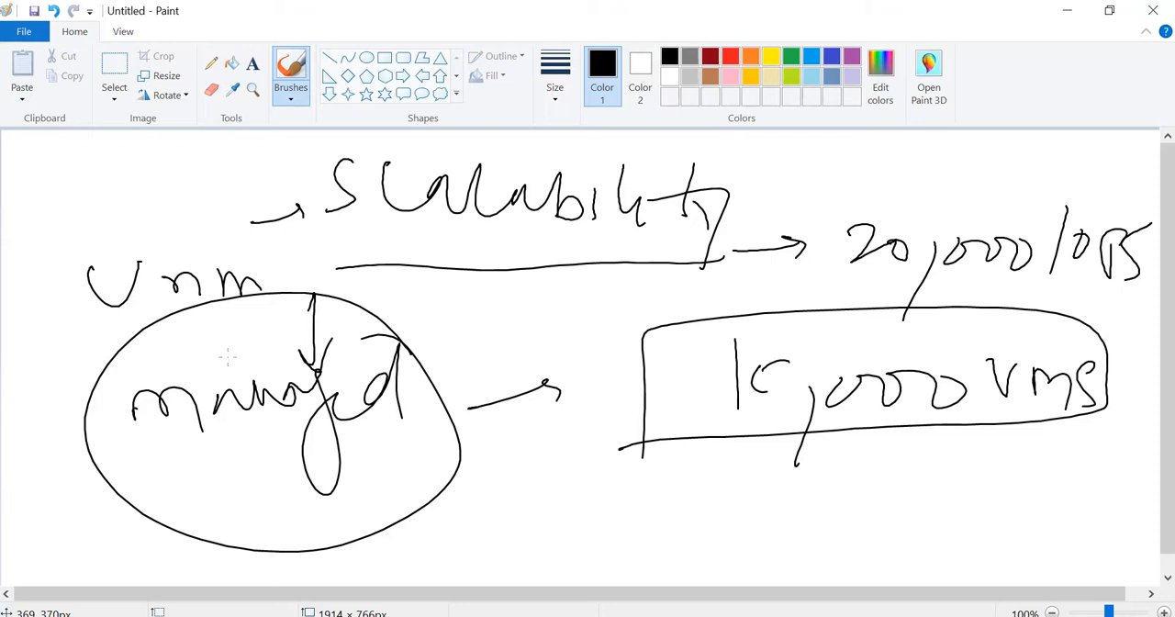
pyautogui.click(23, 30)
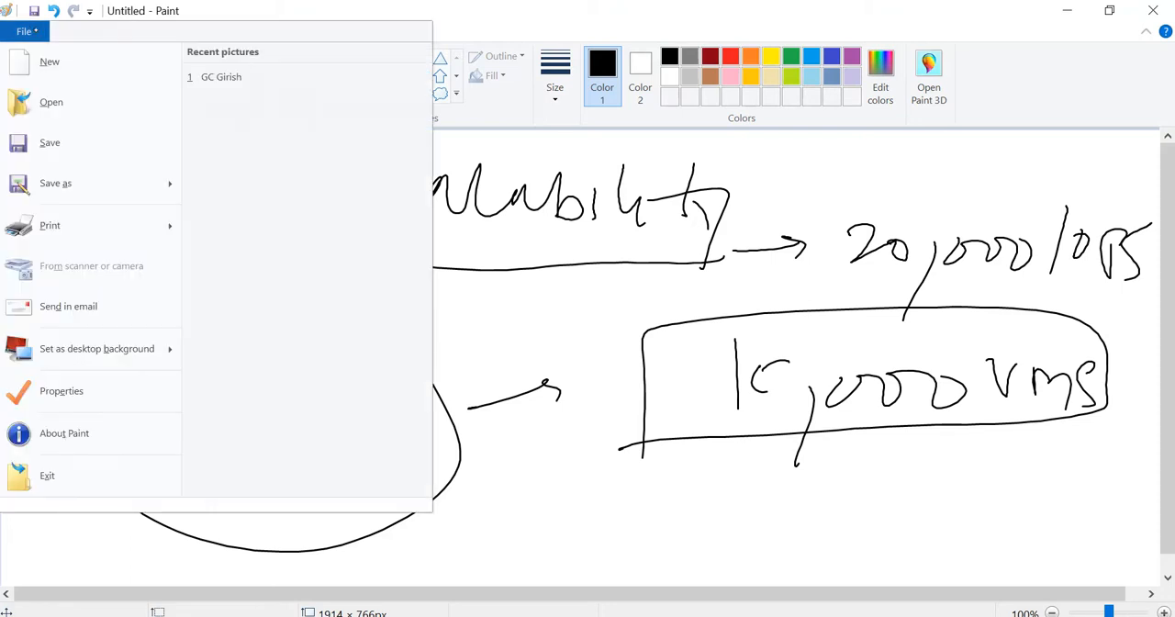
pyautogui.moveTo(49, 62)
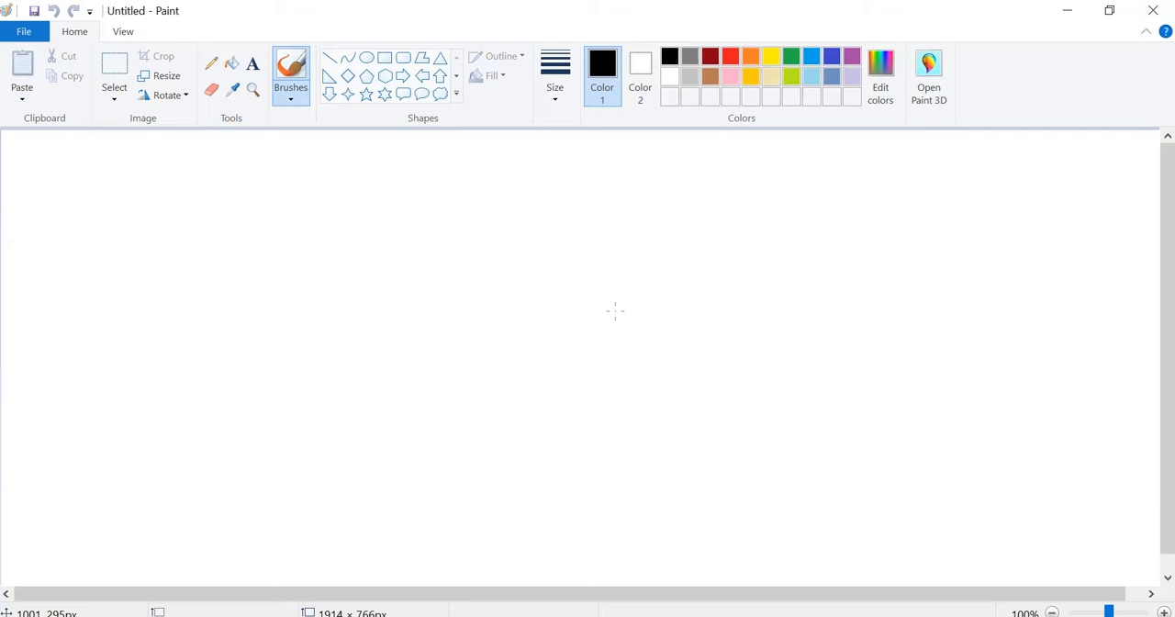
# On the fresh canvas, handwrite Avail Disk inside a rounded outline at the top left
pyautogui.moveTo(65, 192); pyautogui.dragTo(169, 180)
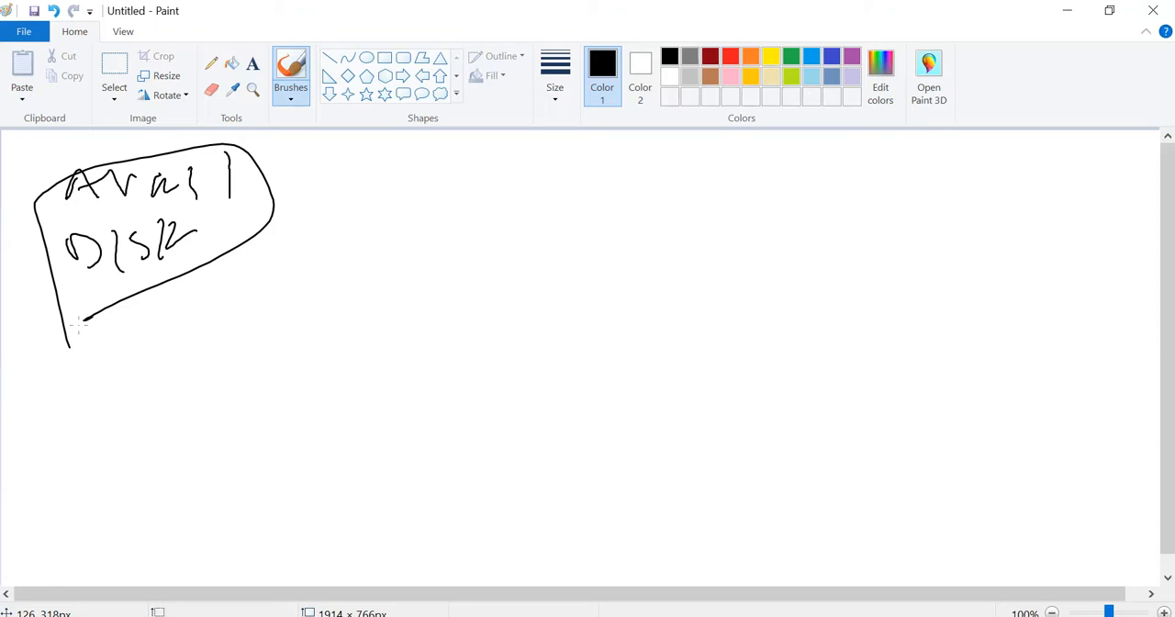
# Sketch Unmanaged disk: VM1/VM2 boxes over enclosed SA1/SA2, with AS shape and SU circle below
pyautogui.moveTo(315, 147); pyautogui.dragTo(395, 196)
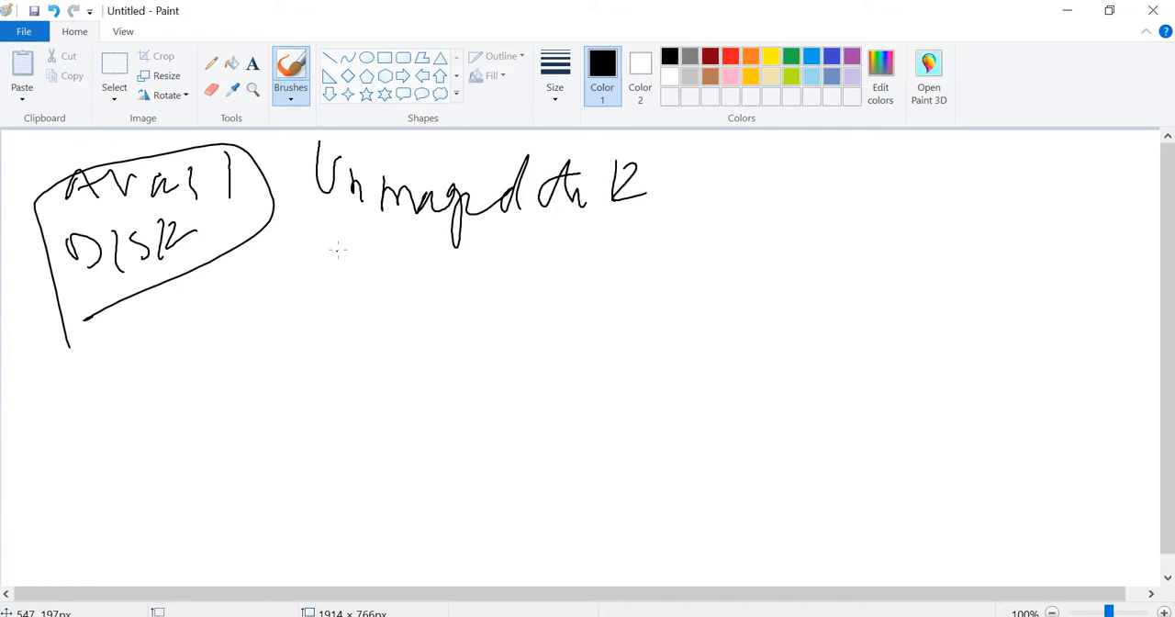
pyautogui.moveTo(340, 235); pyautogui.dragTo(413, 312)
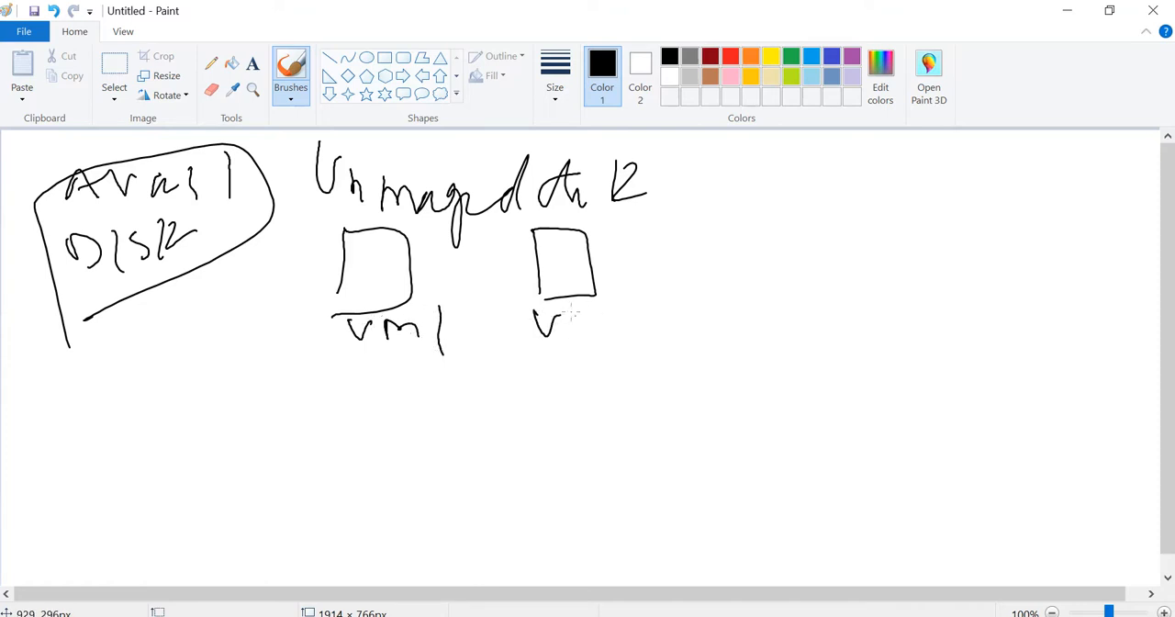
pyautogui.moveTo(566, 330); pyautogui.dragTo(597, 327)
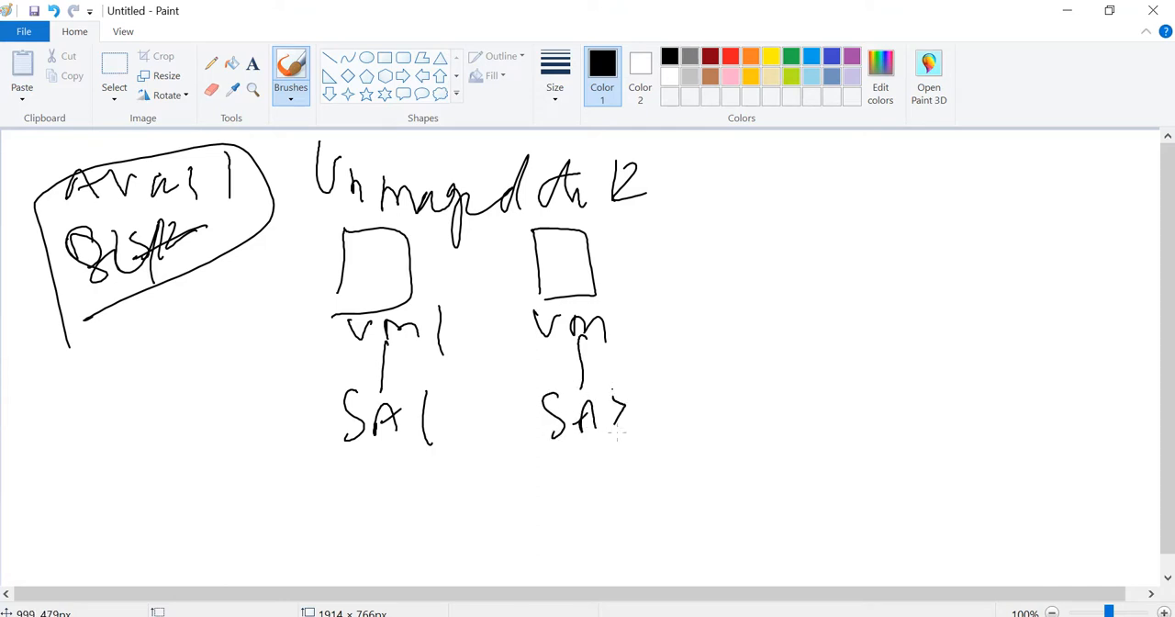
pyautogui.moveTo(606, 404); pyautogui.dragTo(657, 424)
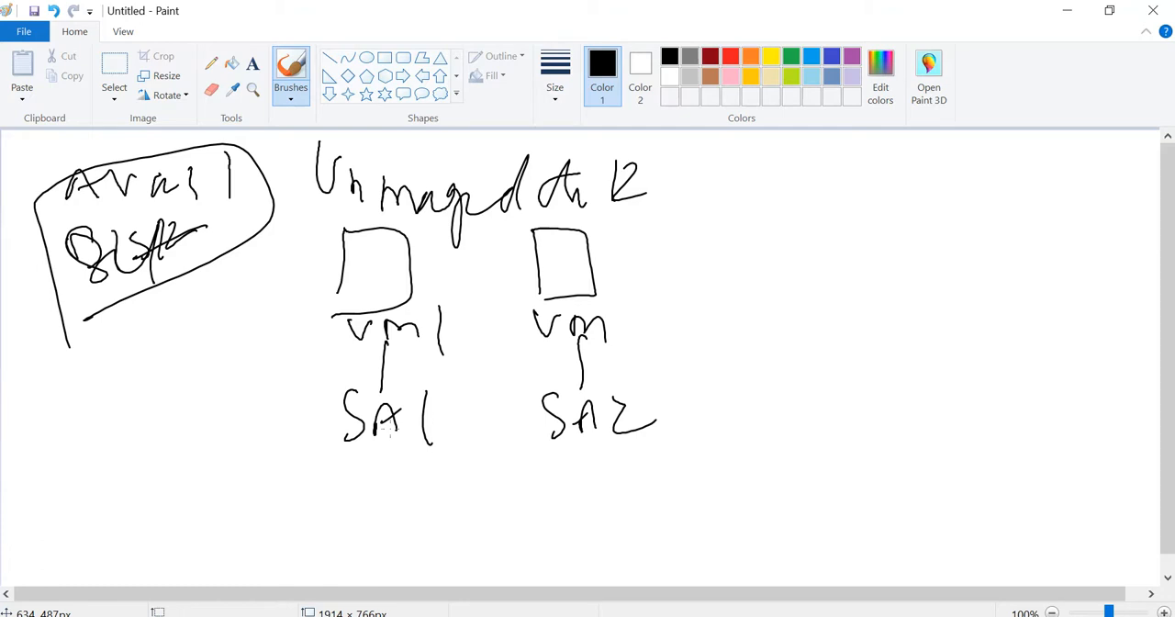
pyautogui.moveTo(450, 376)
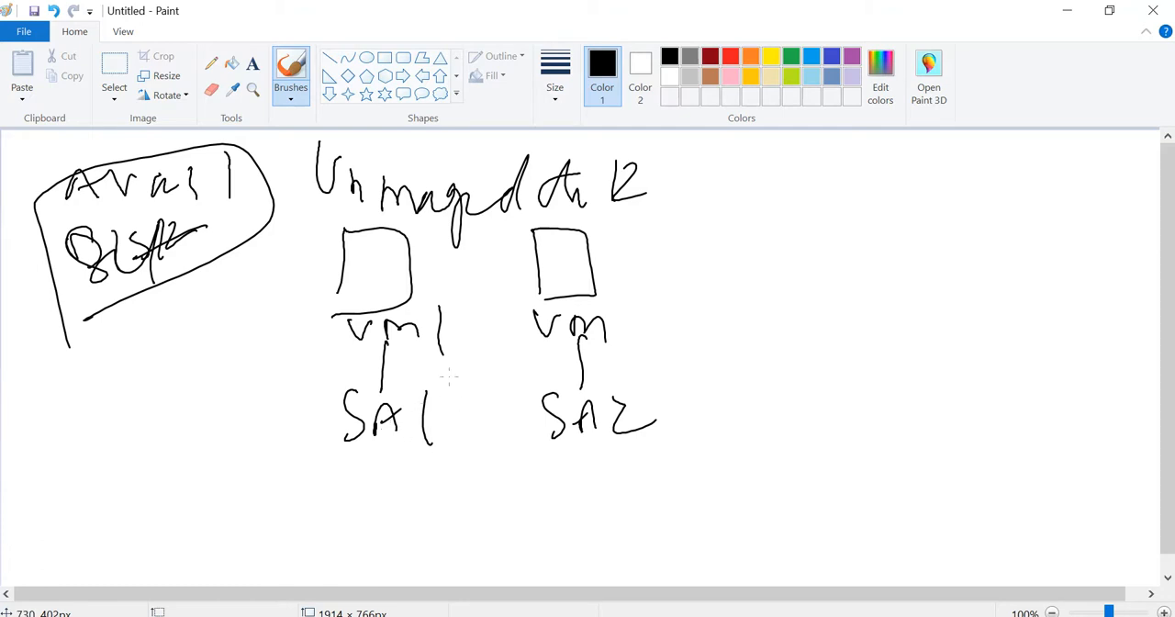
pyautogui.moveTo(301, 385)
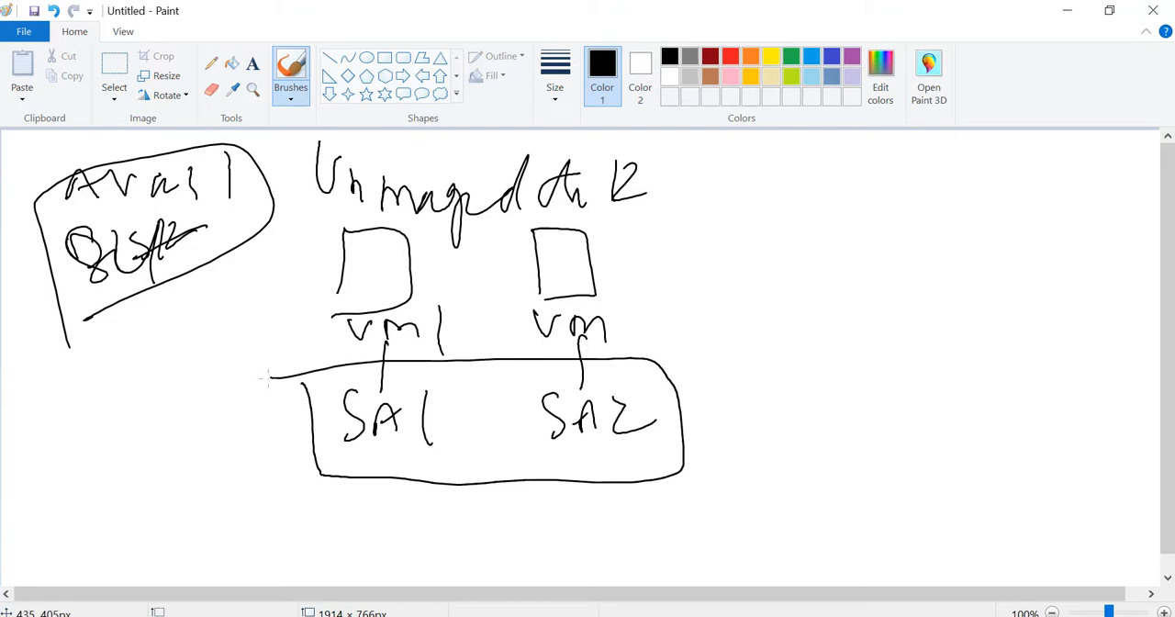
pyautogui.moveTo(459, 500); pyautogui.dragTo(492, 533)
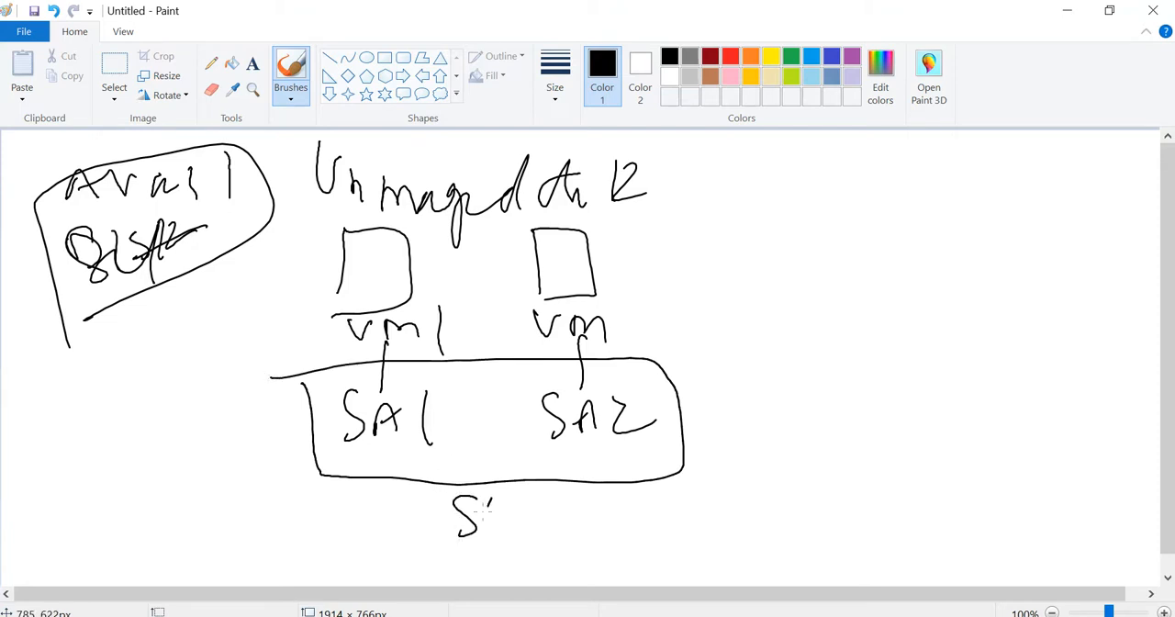
pyautogui.moveTo(496, 500); pyautogui.dragTo(510, 536)
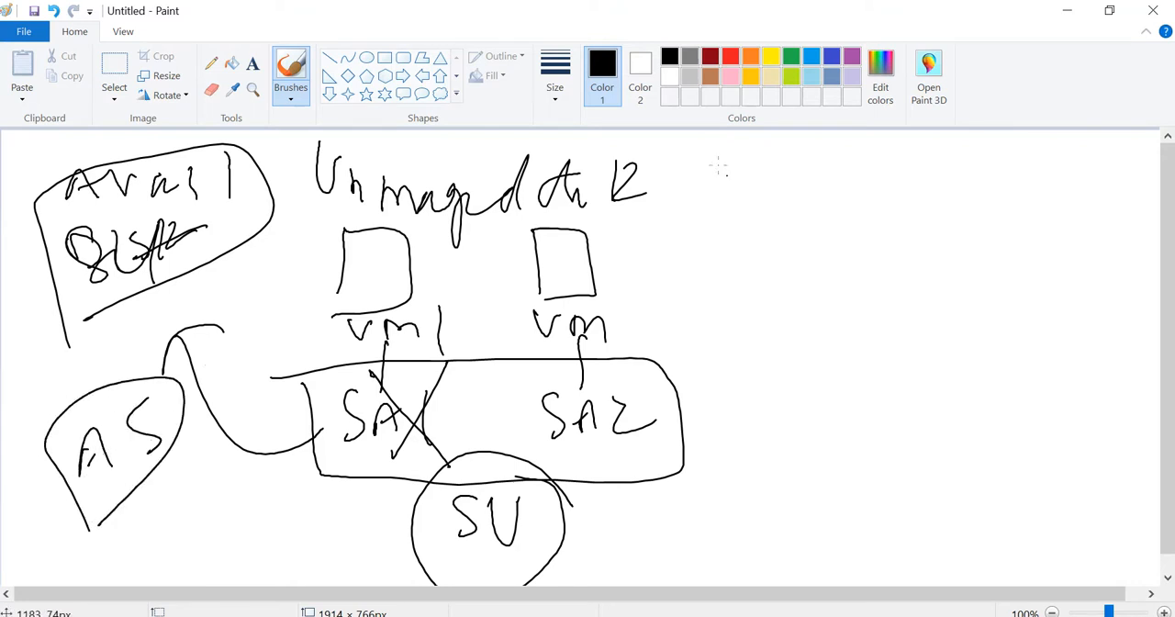
# Past a divider, sketch Managed disk VM1/VM2 over SU1/SU2, cross out SU1 and underline SU2
pyautogui.moveTo(707, 147); pyautogui.dragTo(746, 573)
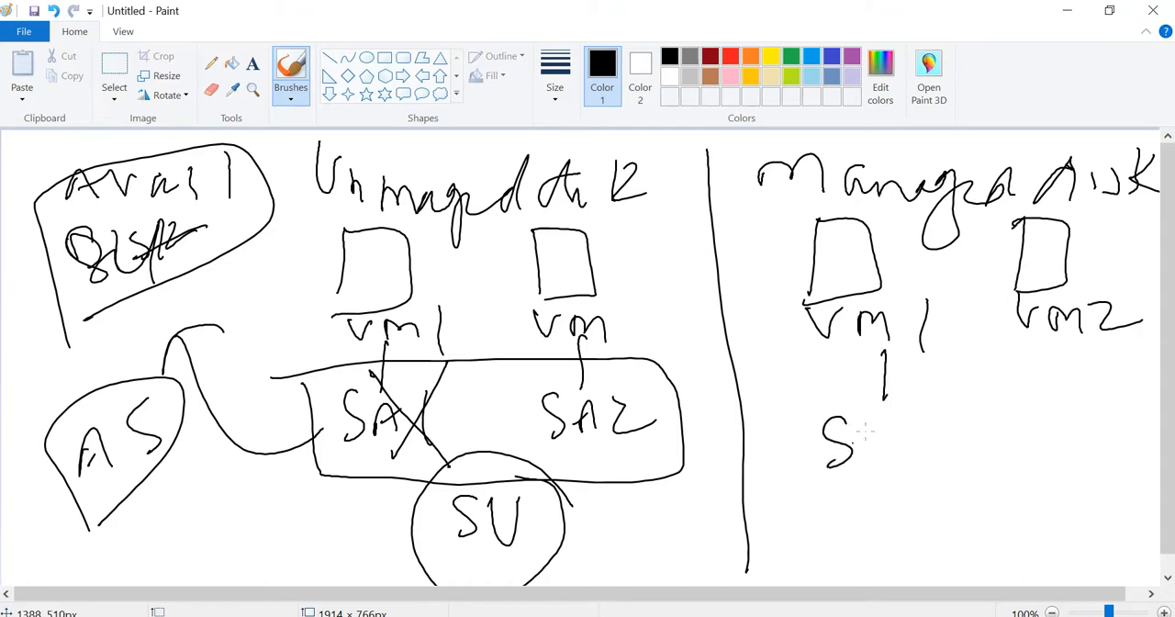
pyautogui.moveTo(867, 413); pyautogui.dragTo(903, 459)
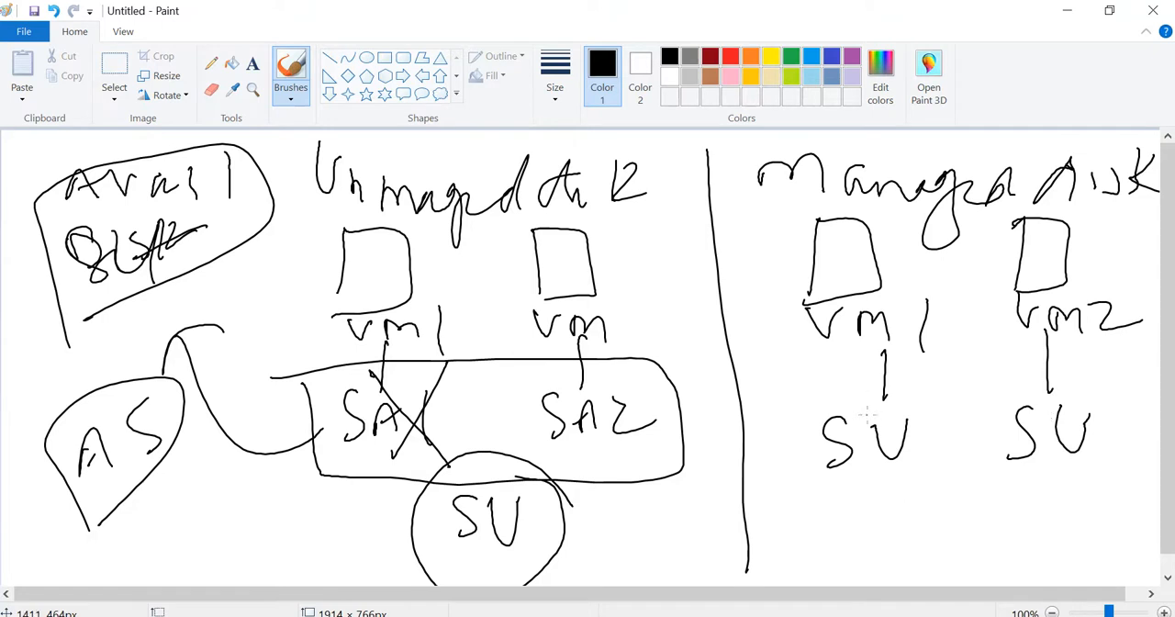
pyautogui.moveTo(853, 487)
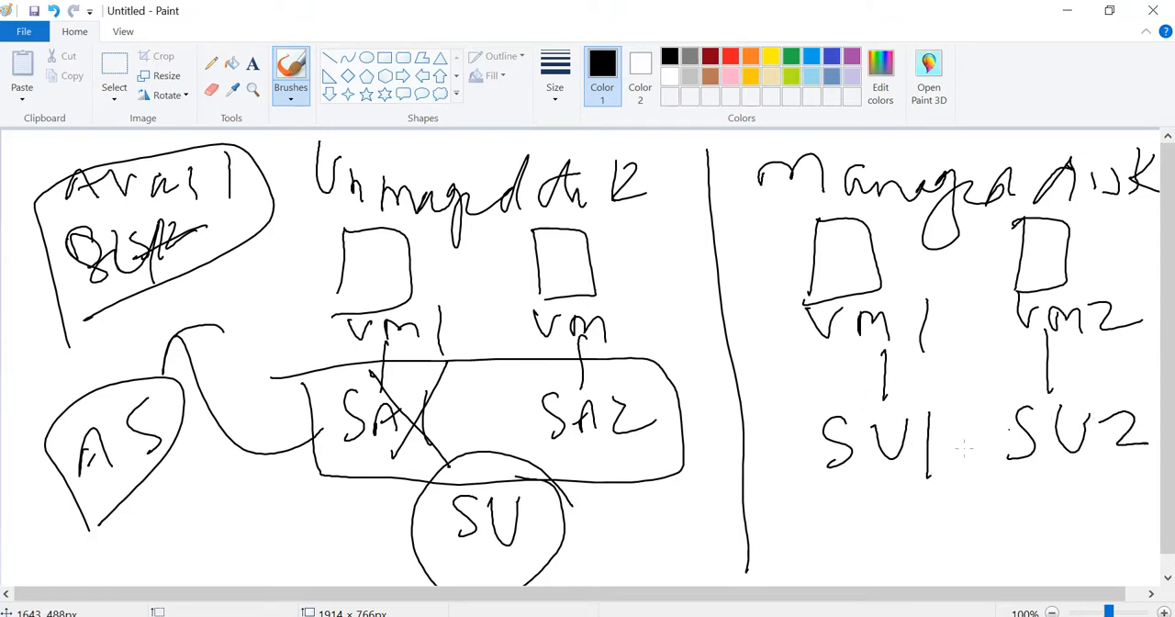
pyautogui.moveTo(841, 371); pyautogui.dragTo(952, 478)
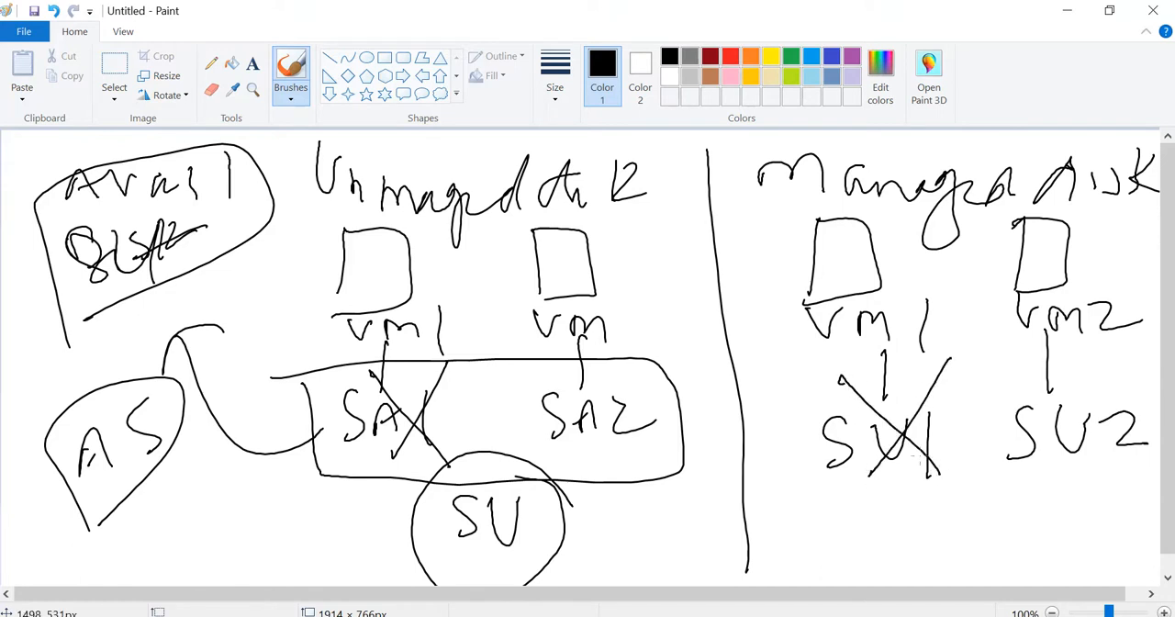
pyautogui.moveTo(1003, 485)
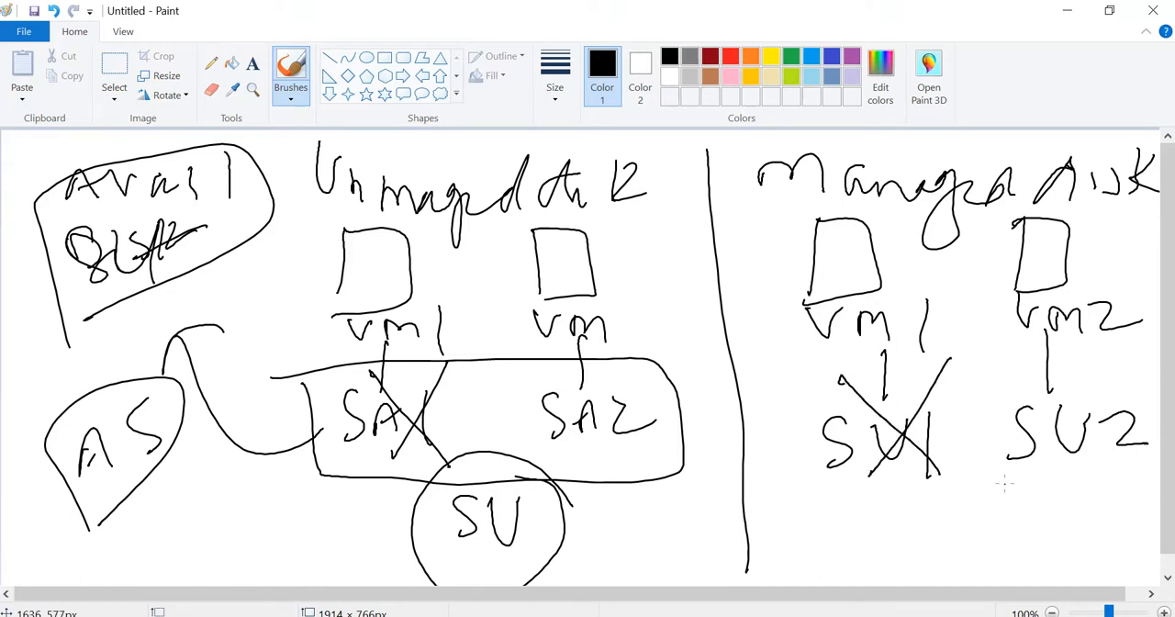
pyautogui.moveTo(992, 481); pyautogui.dragTo(1129, 477)
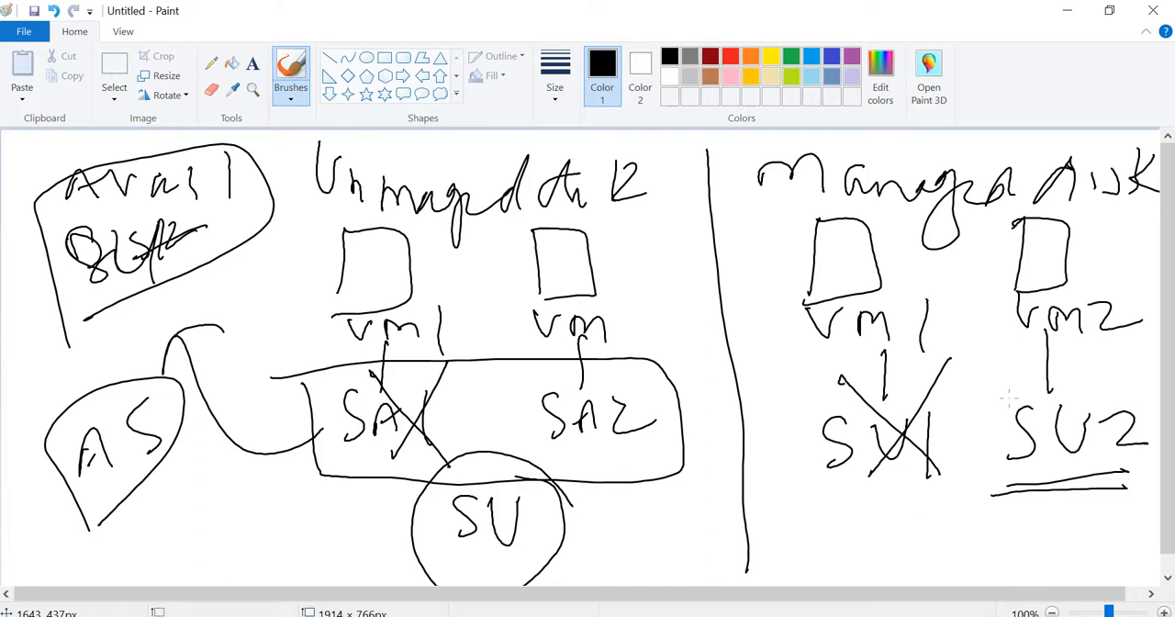
pyautogui.click(24, 29)
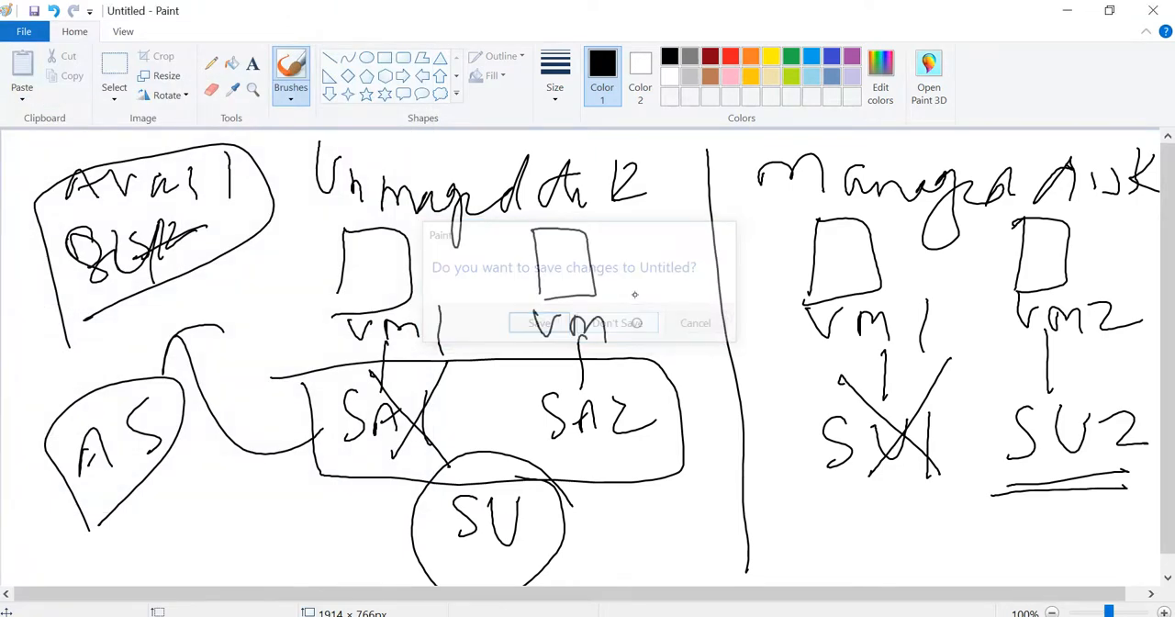
# Discard the unsaved disk sketch to start the snapshot drawing on a fresh canvas
pyautogui.click(600, 323)
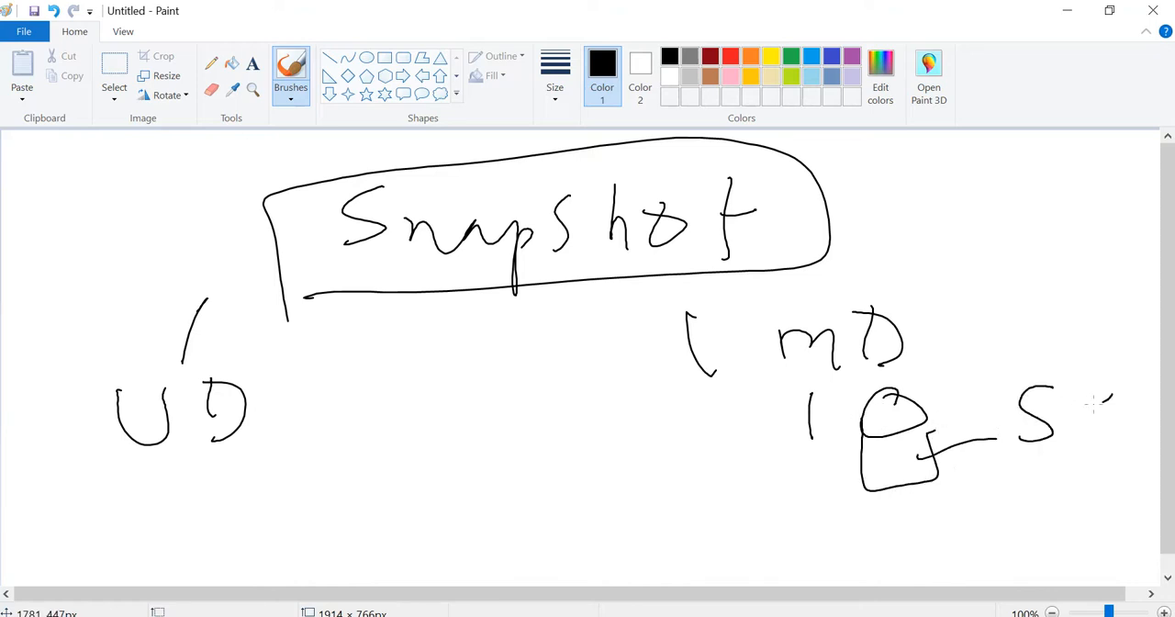
# Box SS and MD, draw an X below MD, and add connecting arrows between them
pyautogui.moveTo(1006, 368); pyautogui.dragTo(1135, 481)
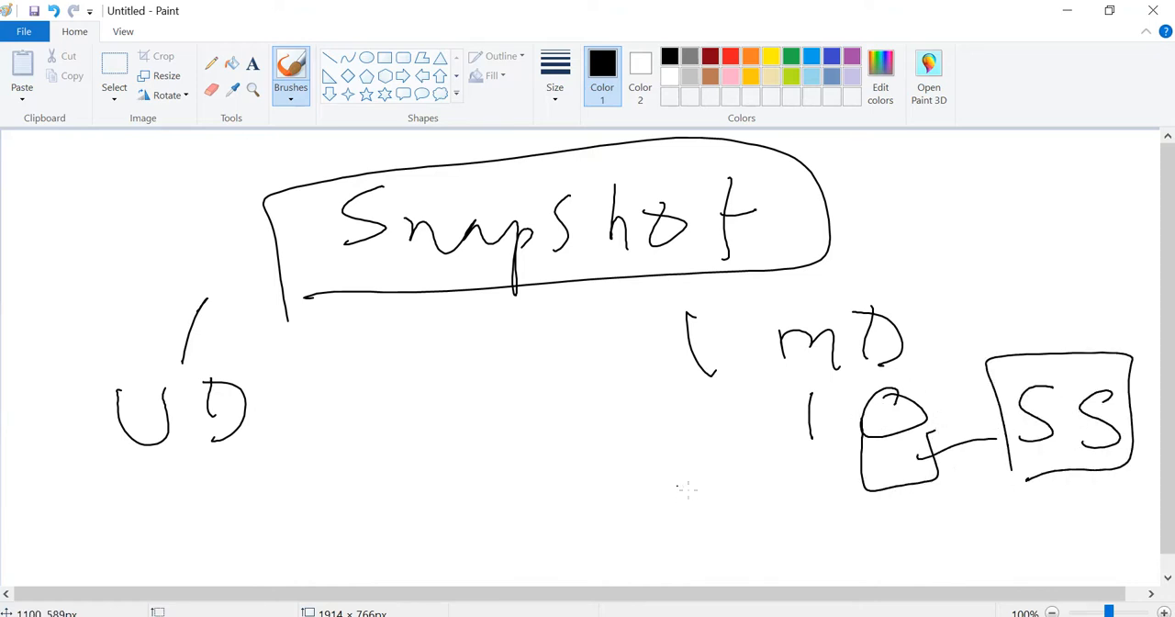
pyautogui.moveTo(679, 432); pyautogui.dragTo(756, 551)
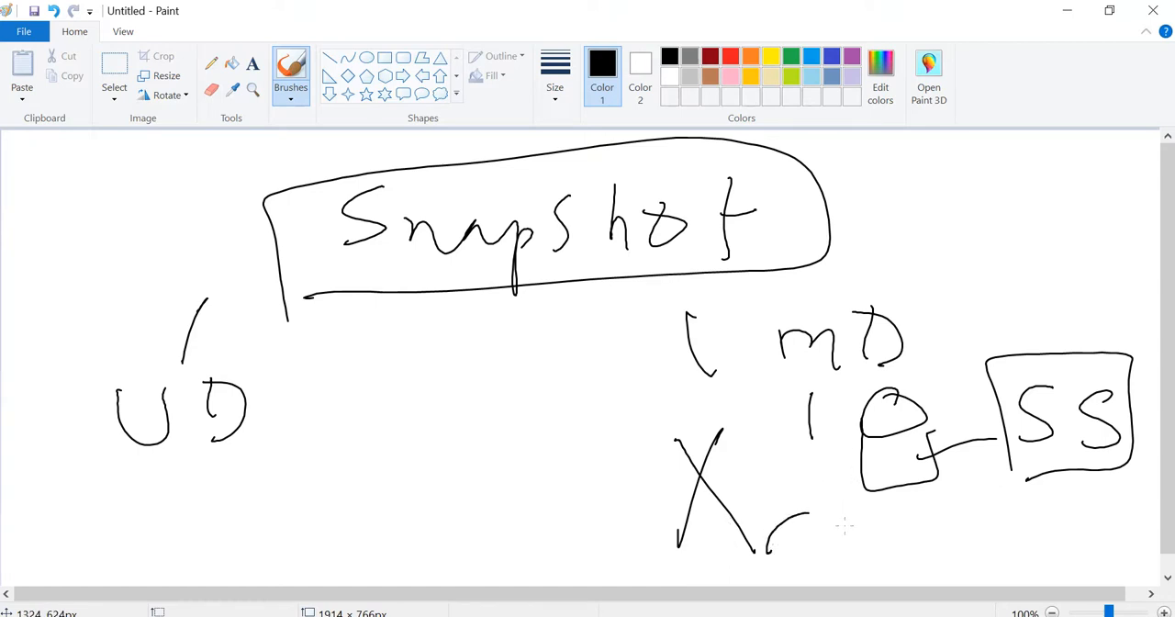
pyautogui.moveTo(762, 547); pyautogui.dragTo(867, 515)
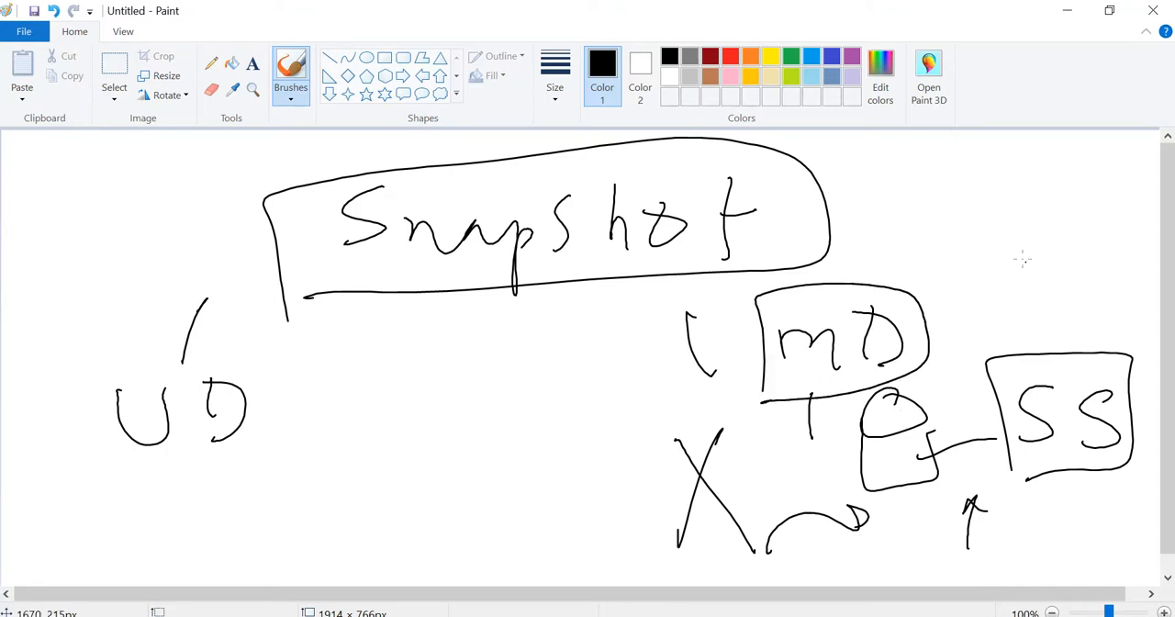
pyautogui.moveTo(918, 312); pyautogui.dragTo(1006, 290)
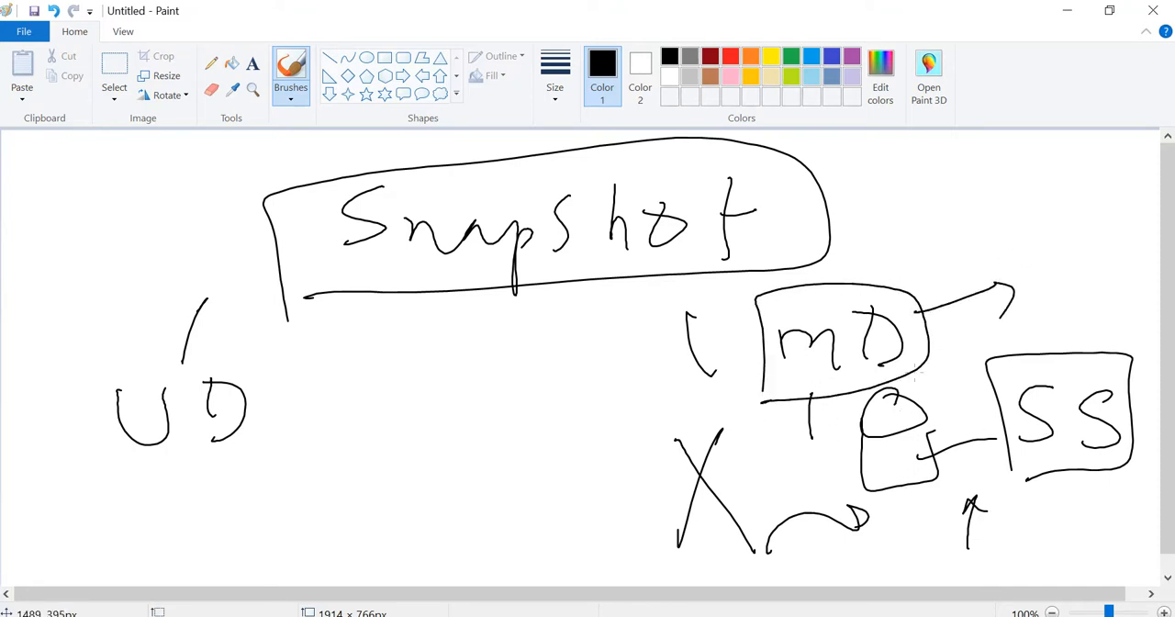
pyautogui.moveTo(1025, 293)
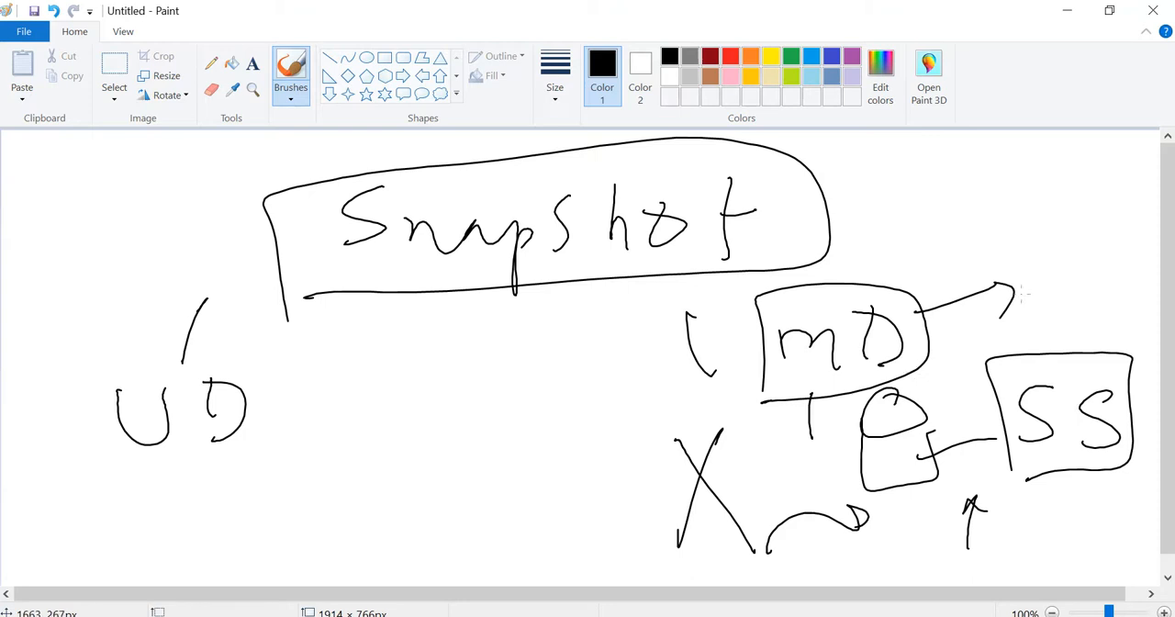
pyautogui.moveTo(1021, 292)
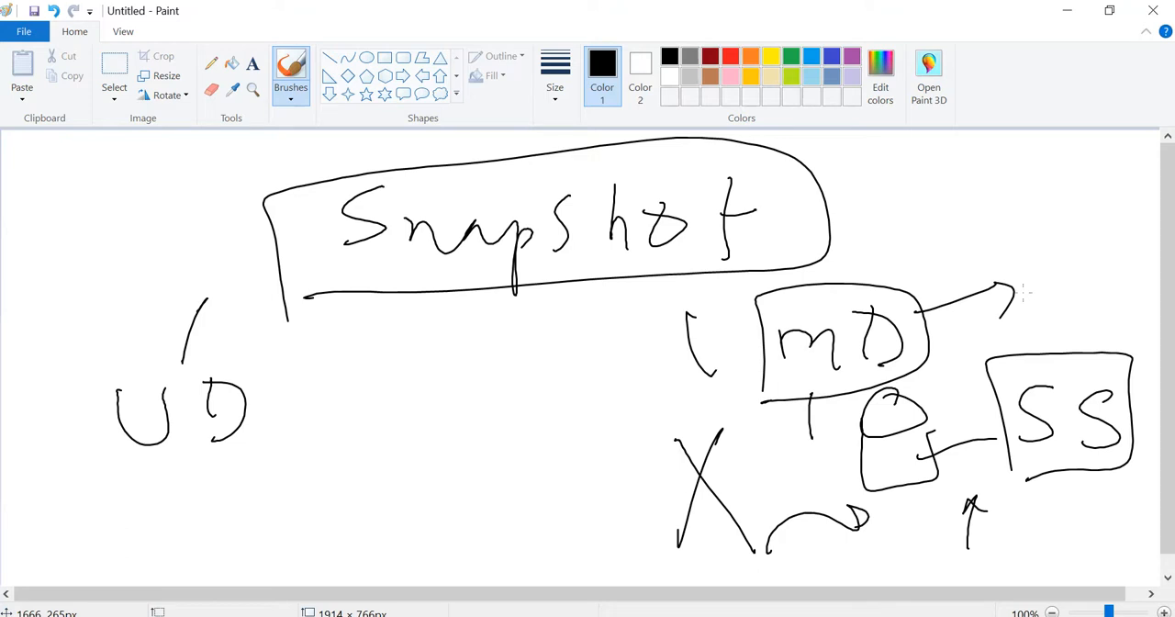
pyautogui.moveTo(915, 554)
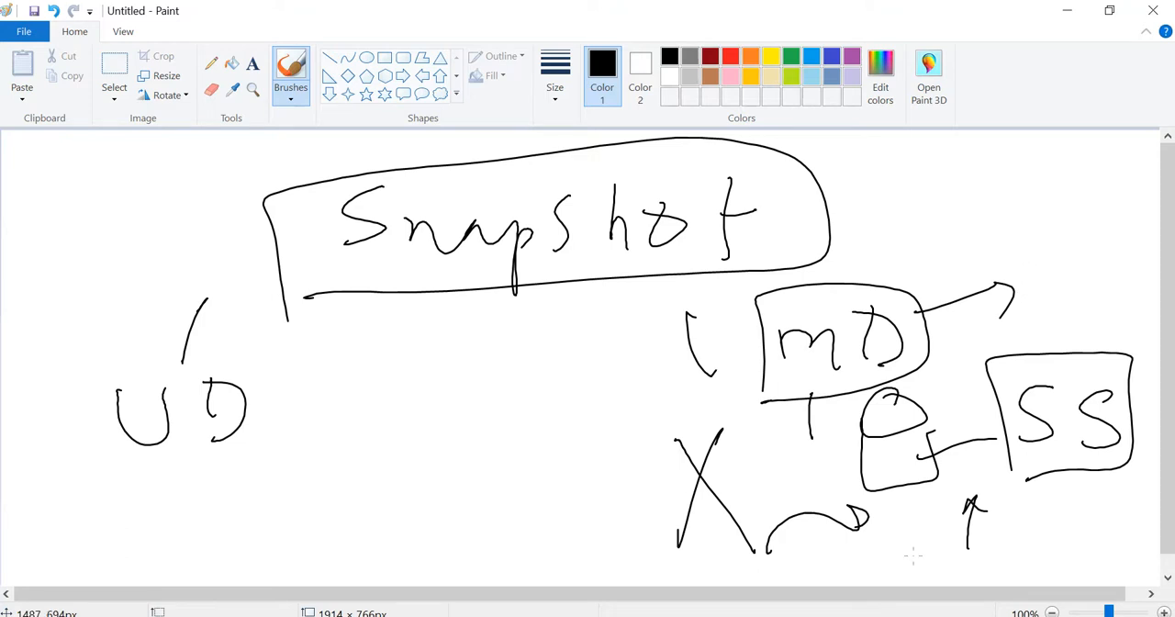
pyautogui.moveTo(683, 459)
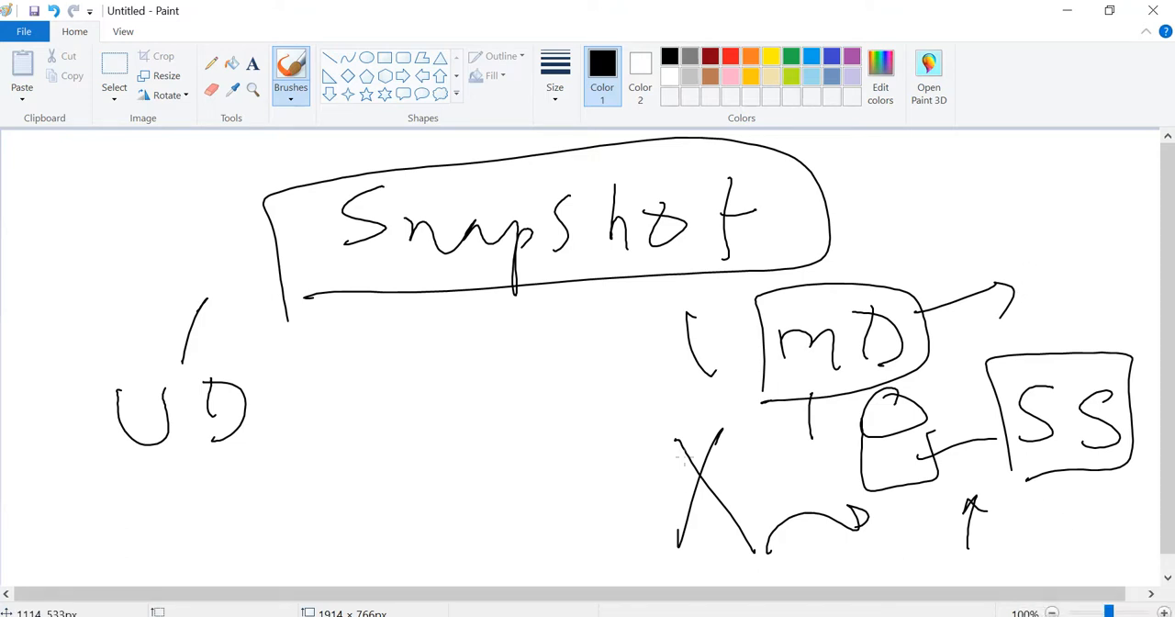